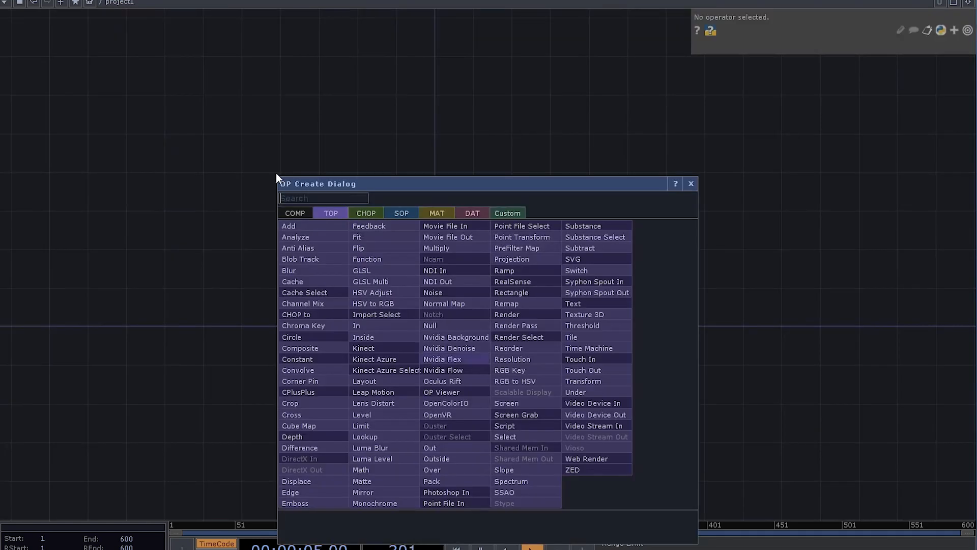
# - Wire an Add SOP and Convert SOP into a Geometry COMP, converting to particles
pyautogui.click(152, 147)
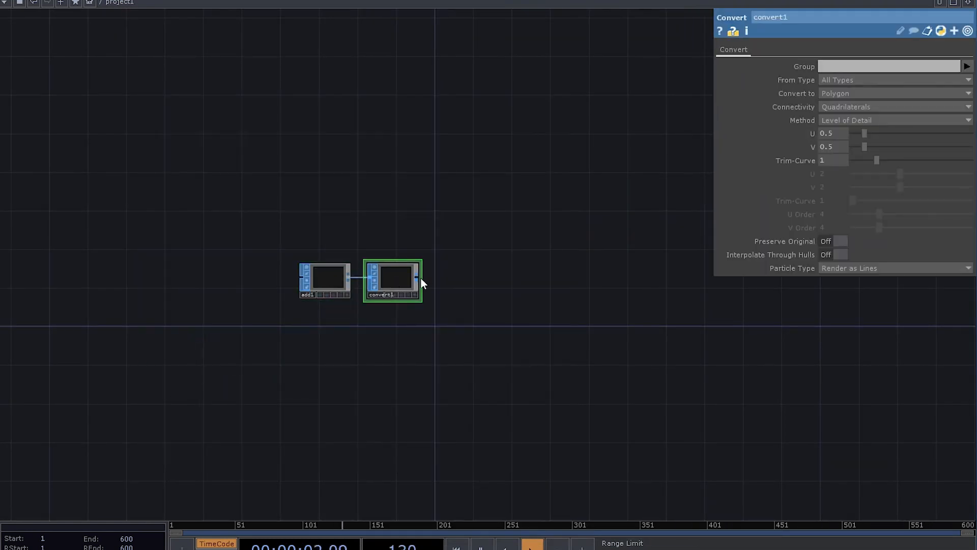
pyautogui.moveTo(420, 275); pyautogui.dragTo(467, 283)
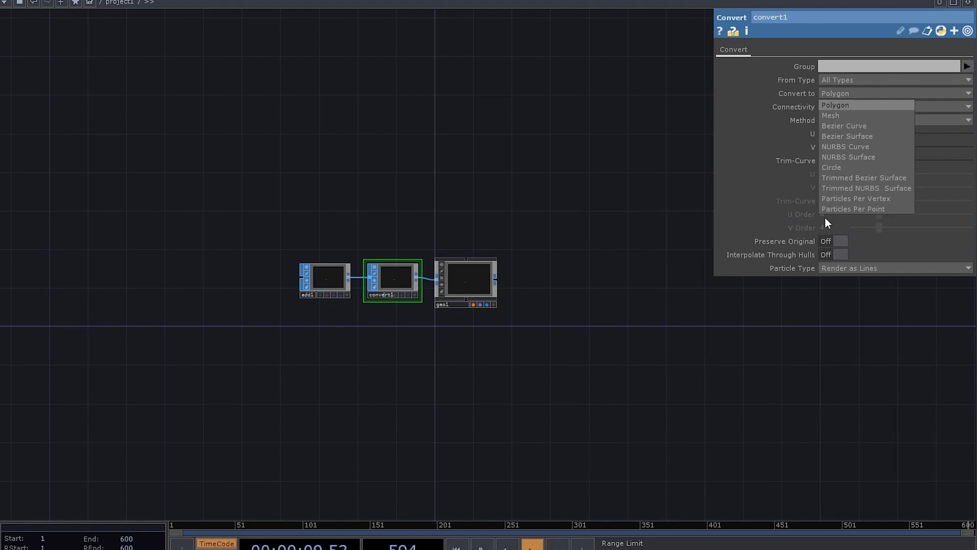
pyautogui.click(464, 282)
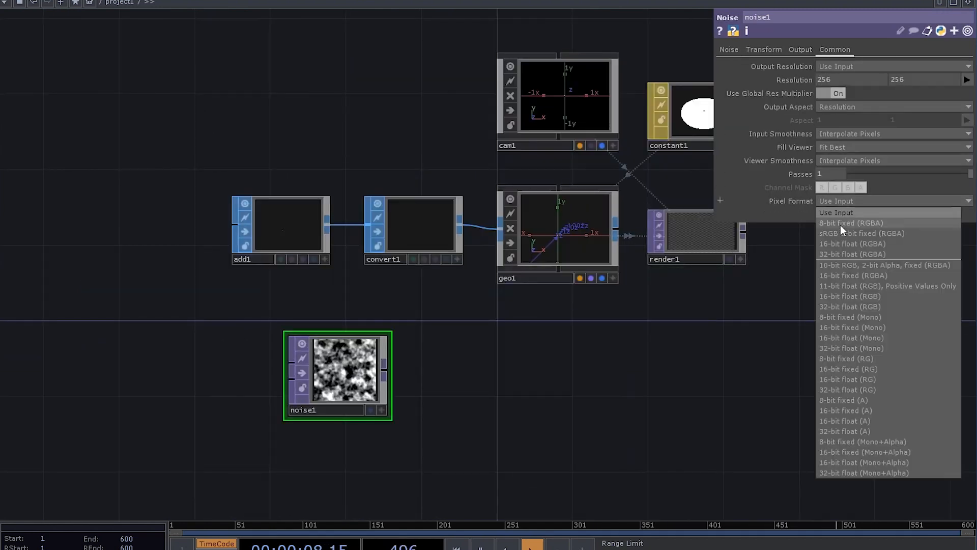
# - On noise1, set Pixel Format, turn Monochrome off, and set Offset to 0
pyautogui.click(728, 50)
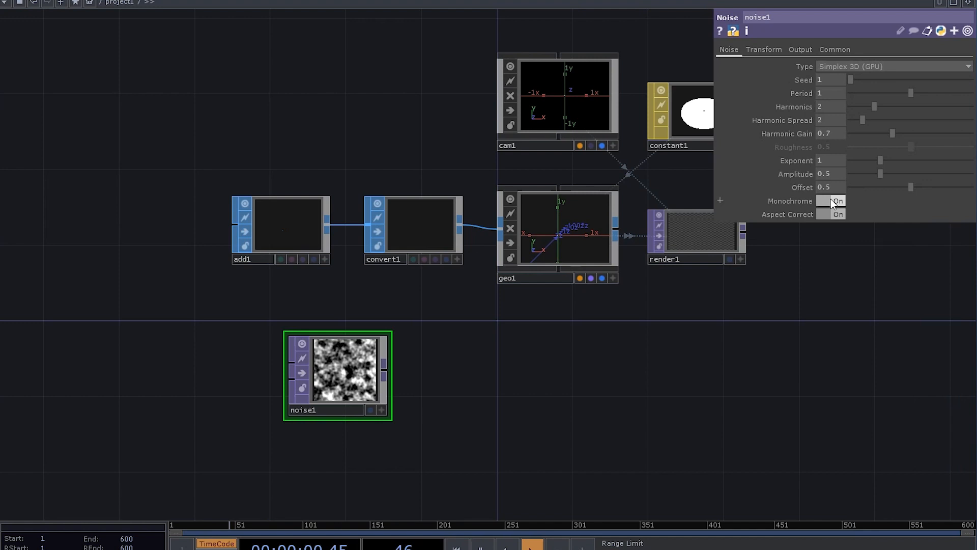
pyautogui.click(833, 201)
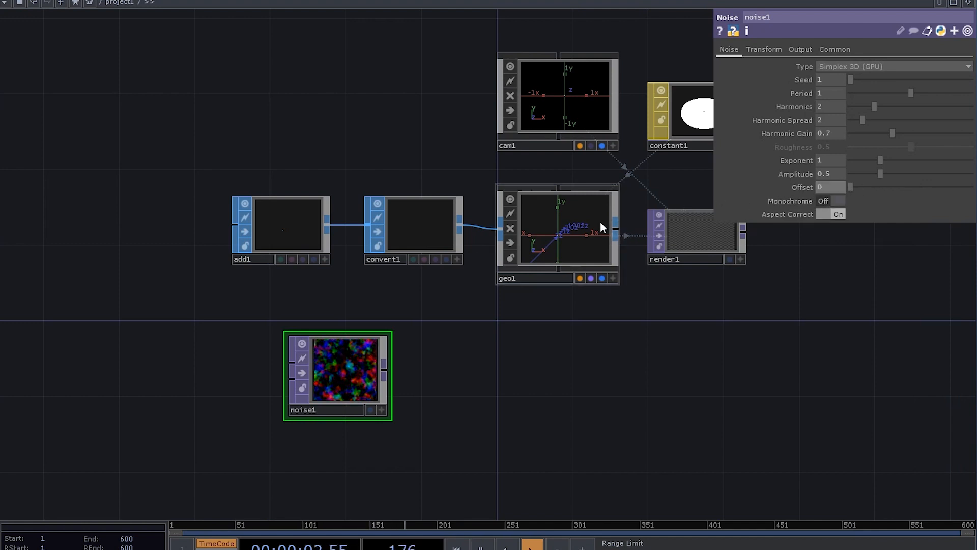
pyautogui.click(557, 234)
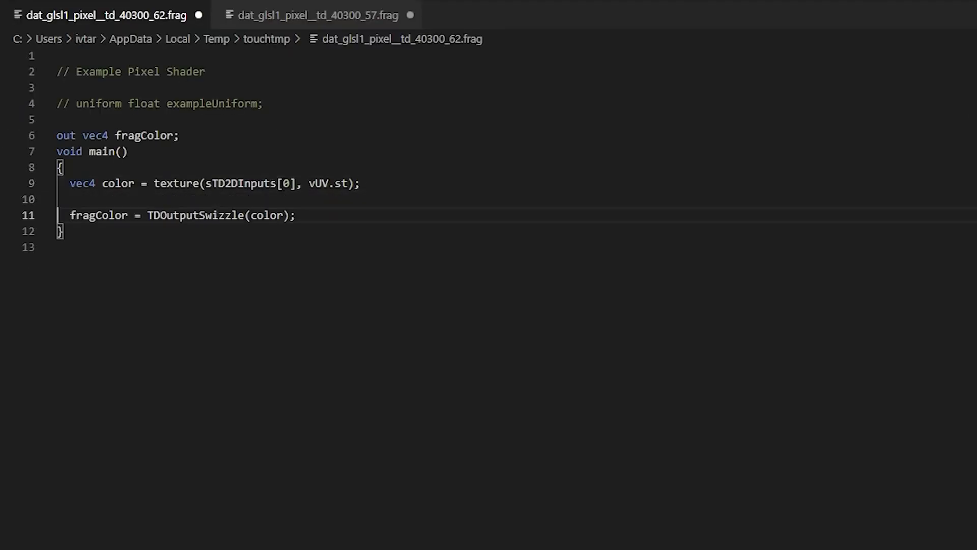
# - Rename the shader's 'color' variable to 'pos' and add 'pos.x += .2;'
pyautogui.doubleClick(118, 184)
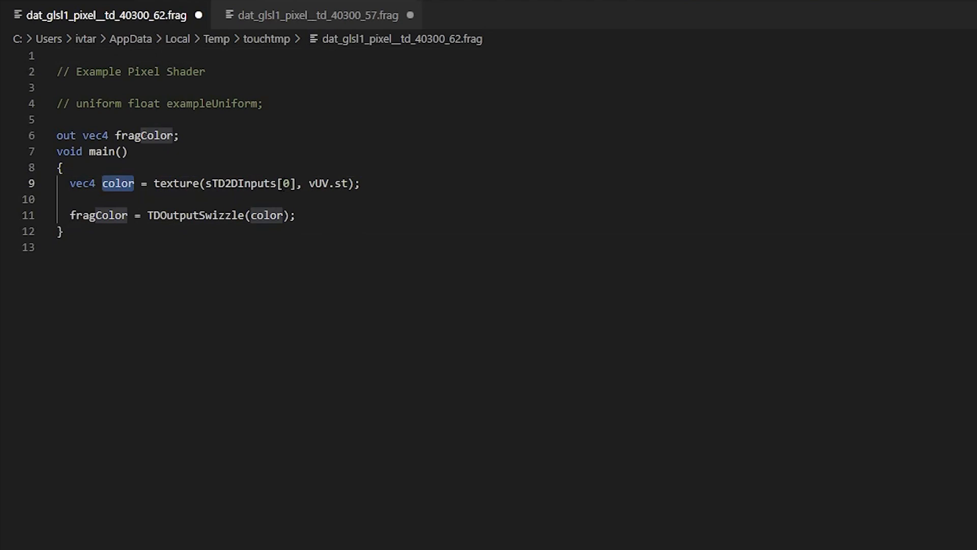
pyautogui.write('pos')
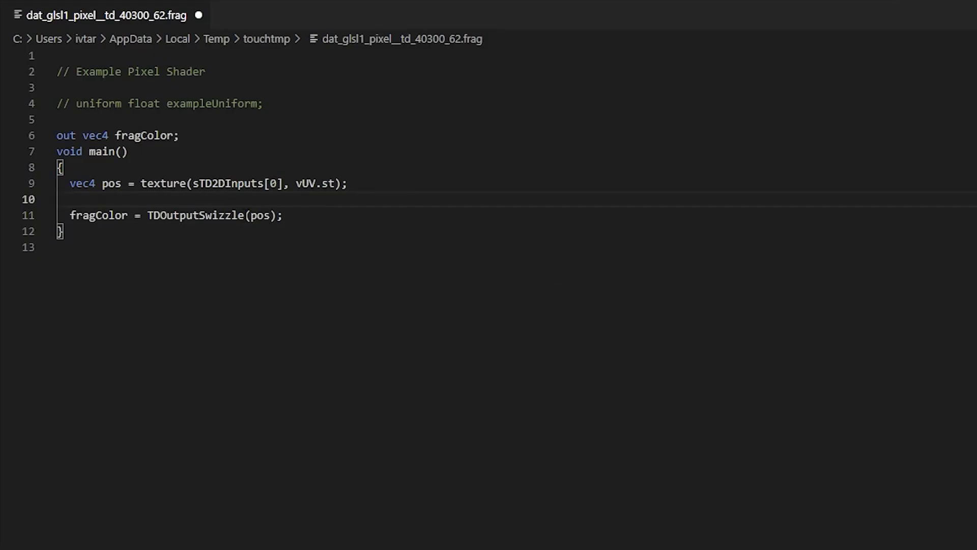
pyautogui.write('pos.x')
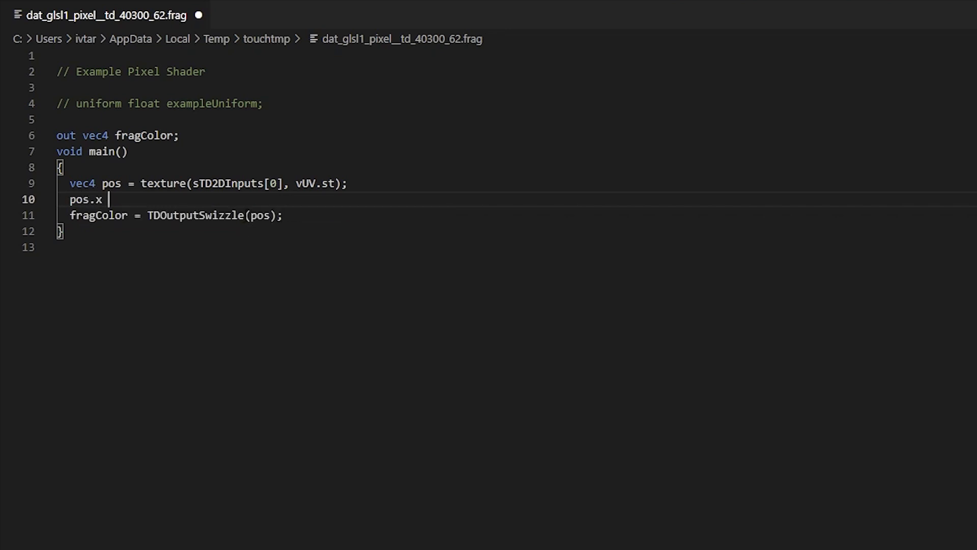
pyautogui.write('+= .2;')
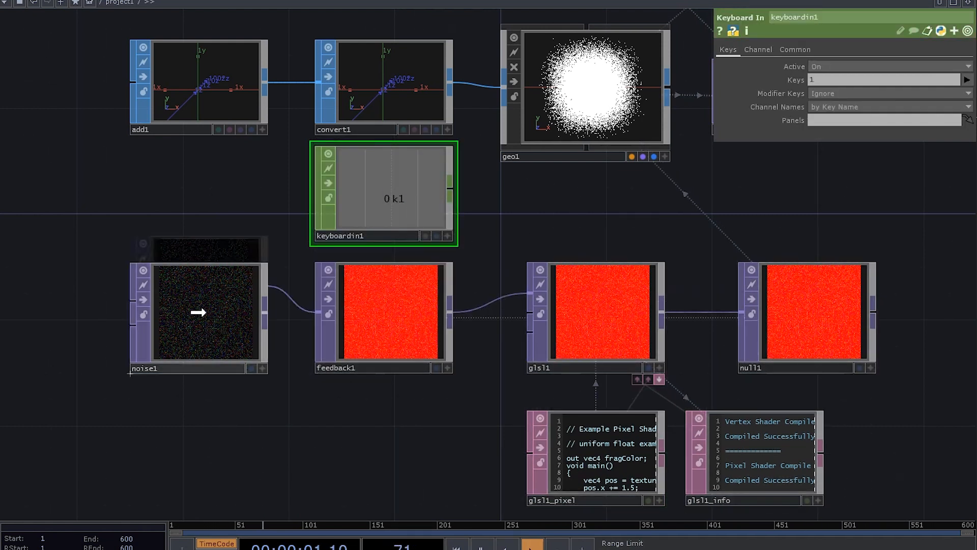
# - Add a Keyboard In CHOP with its Keys parameter set to 1
pyautogui.click(383, 311)
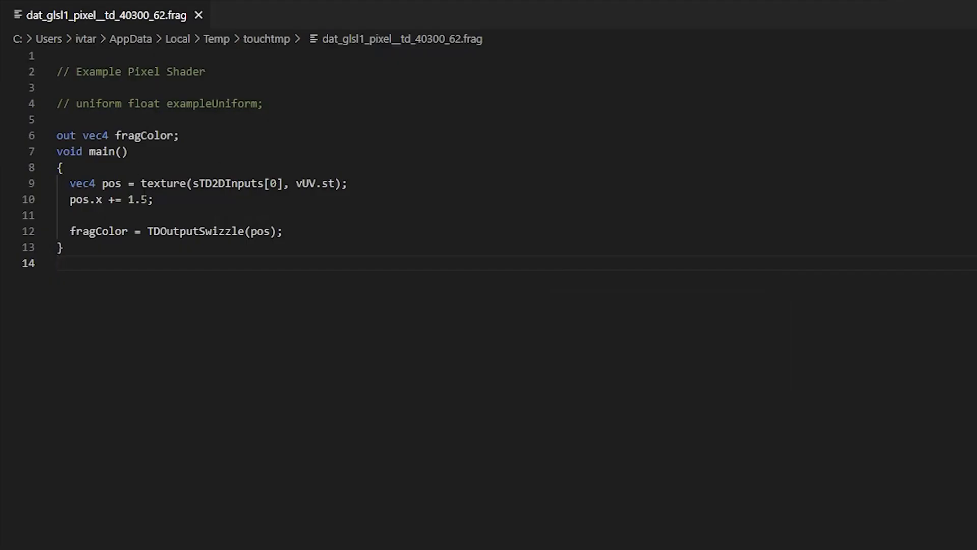
# - Replace the 1.5 x offset on line 10 with 0.001
pyautogui.doubleClick(136, 200)
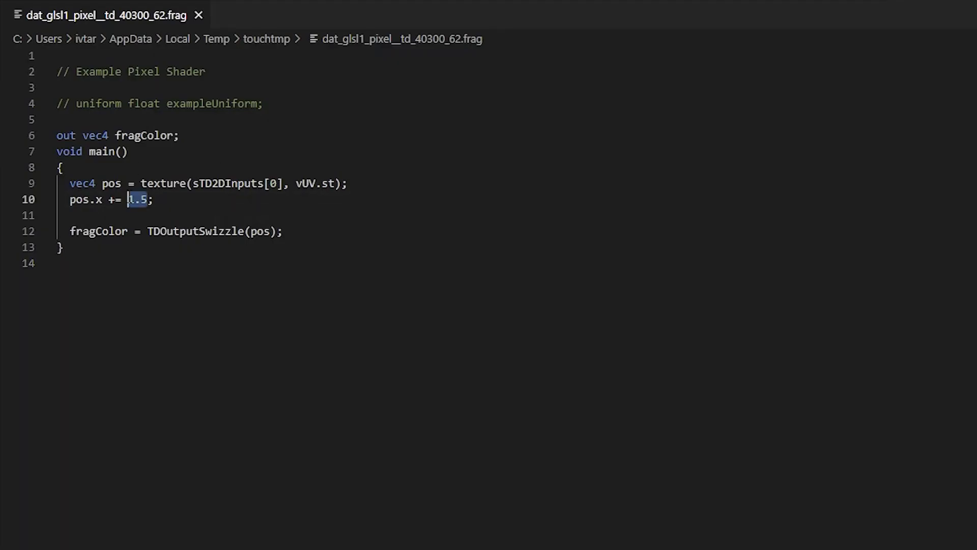
pyautogui.write('0.000')
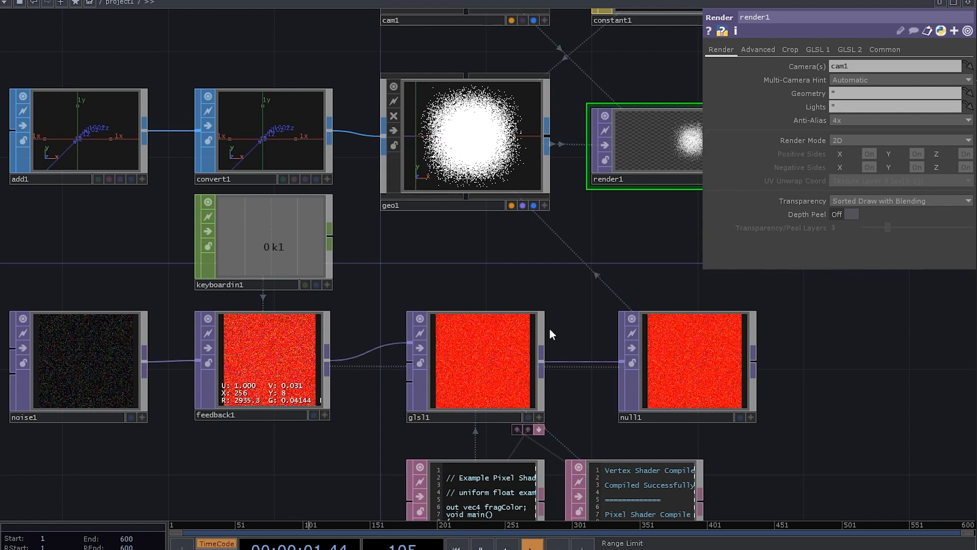
# - On glsl1's Vectors page, begin naming a new vector uniform
pyautogui.click(475, 360)
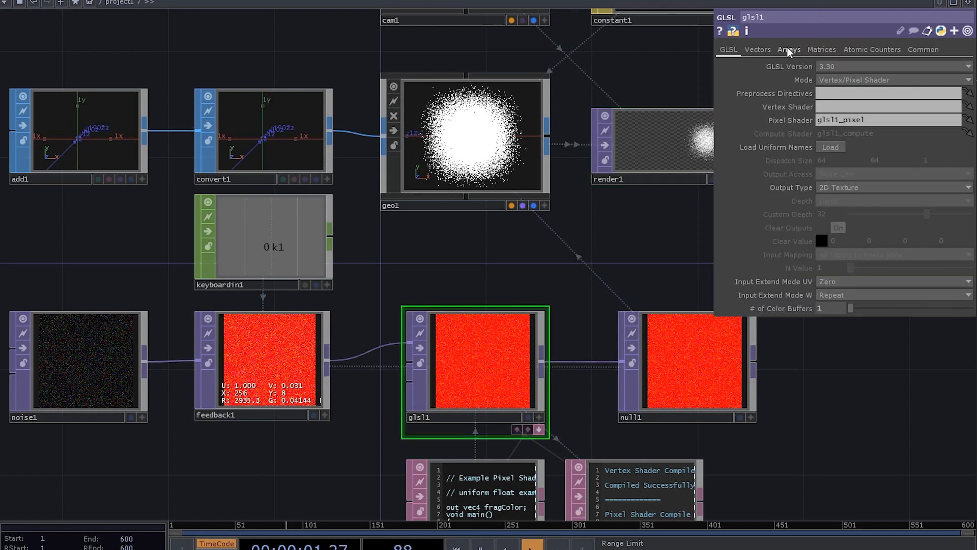
pyautogui.click(757, 50)
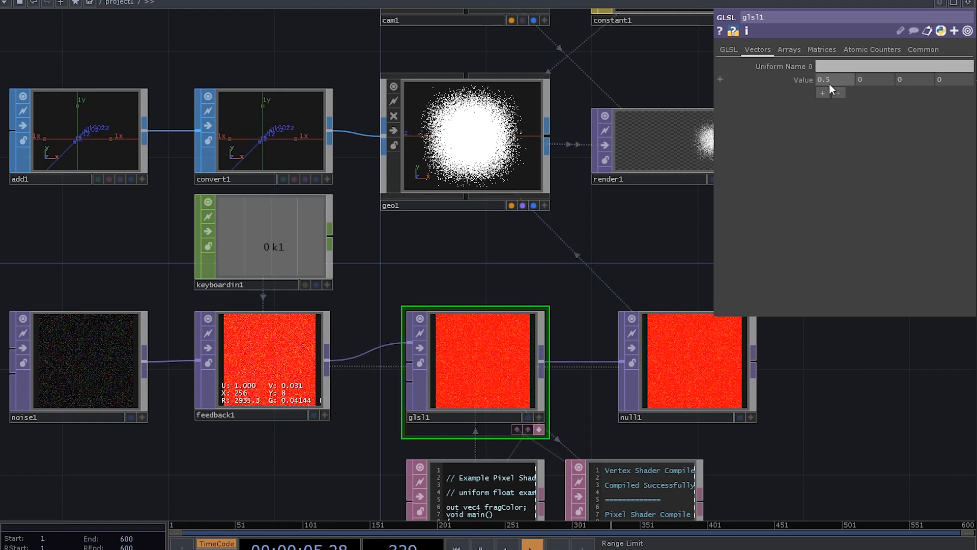
pyautogui.write('s.x += 0.001;')
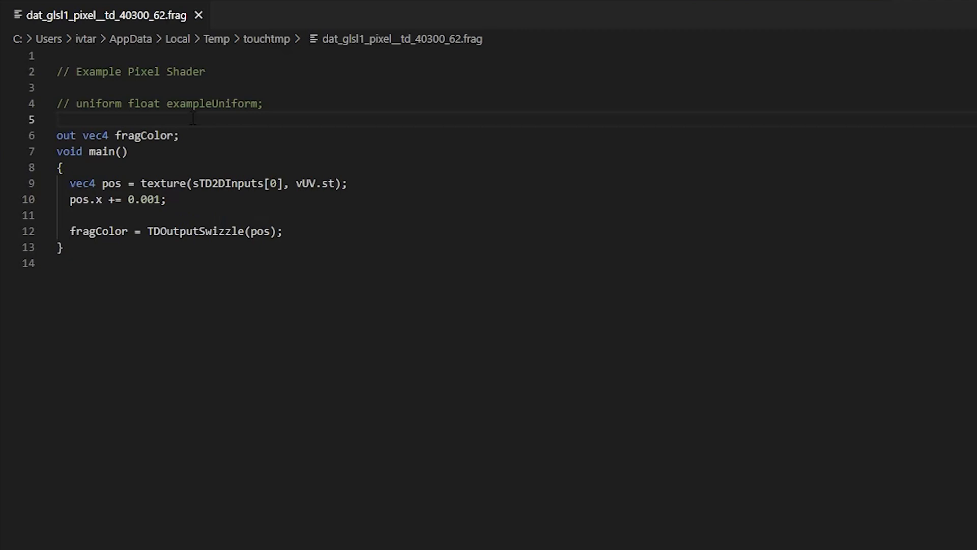
# - Add 'uniform float speed;' above fragColor and swap the 0.001 offset for speed
pyautogui.press('Enter')
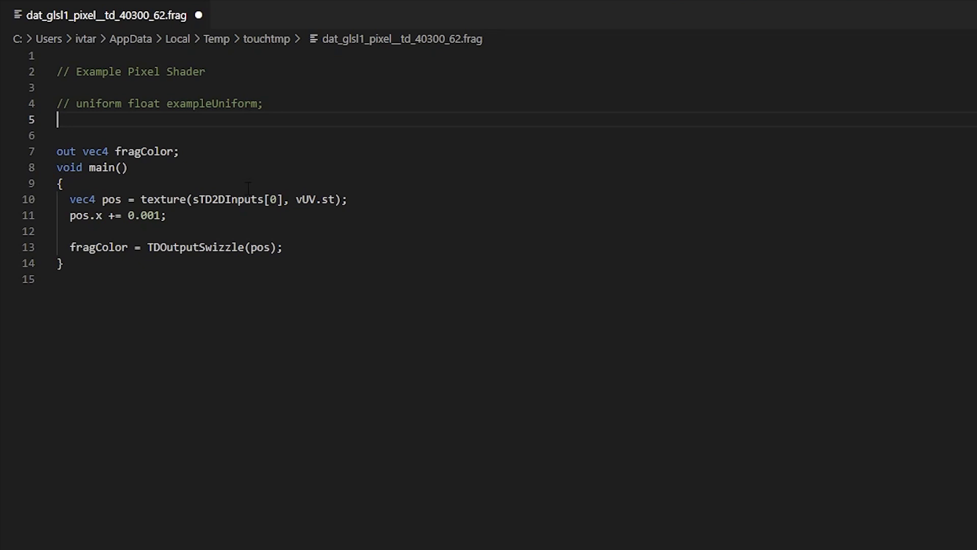
pyautogui.write('uniform float speed;')
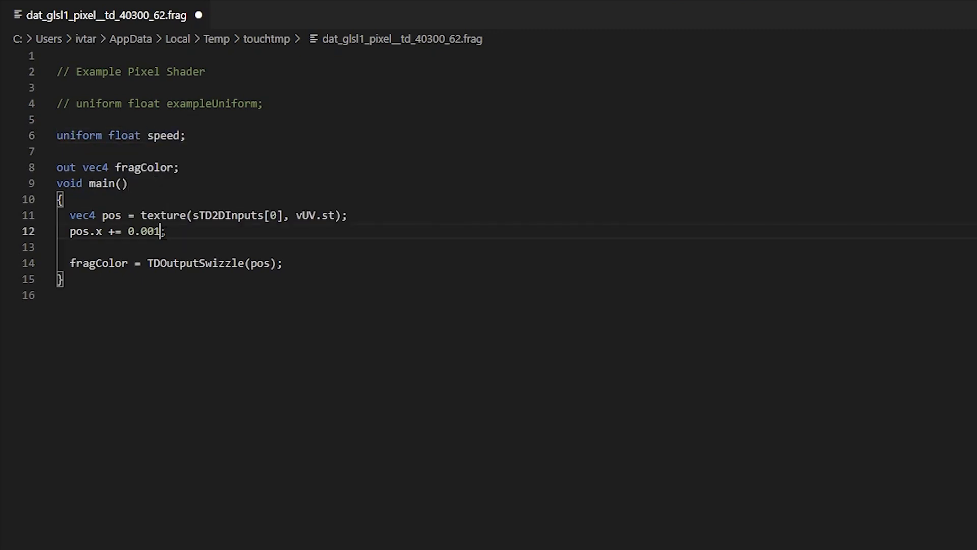
pyautogui.doubleClick(143, 231)
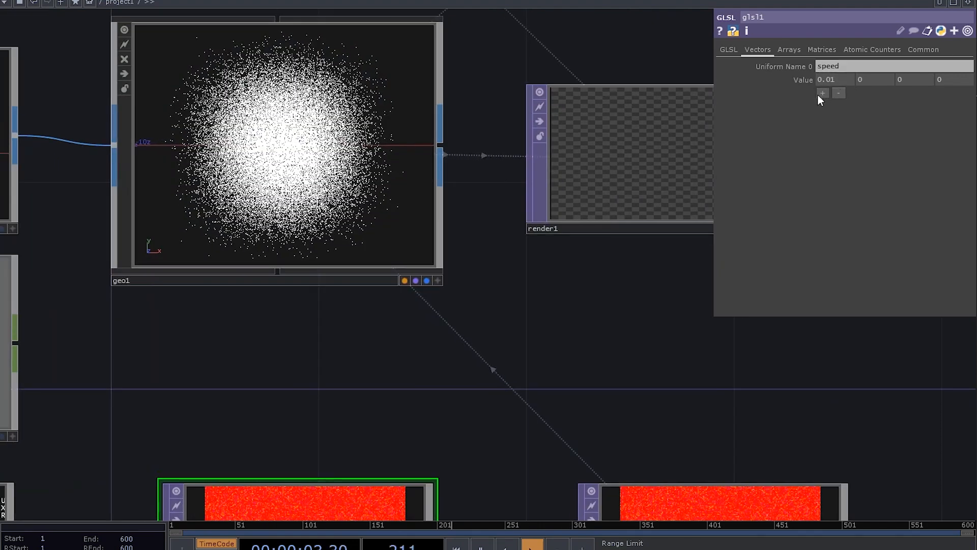
# - Set glsl1's speed uniform to 0.01 and add a second uniform entry
pyautogui.click(823, 92)
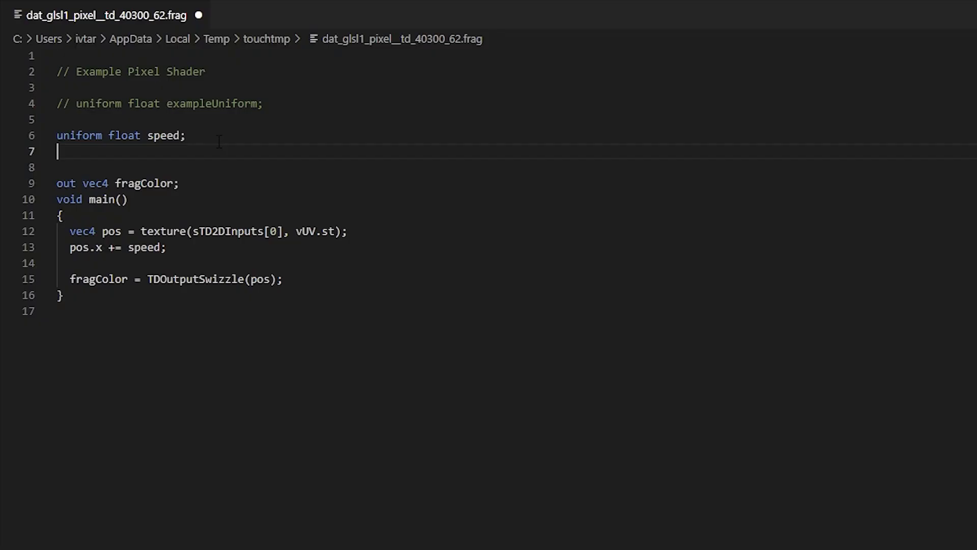
# - Declare 'uniform vec2 dir;' in the shader
pyautogui.write('uni')
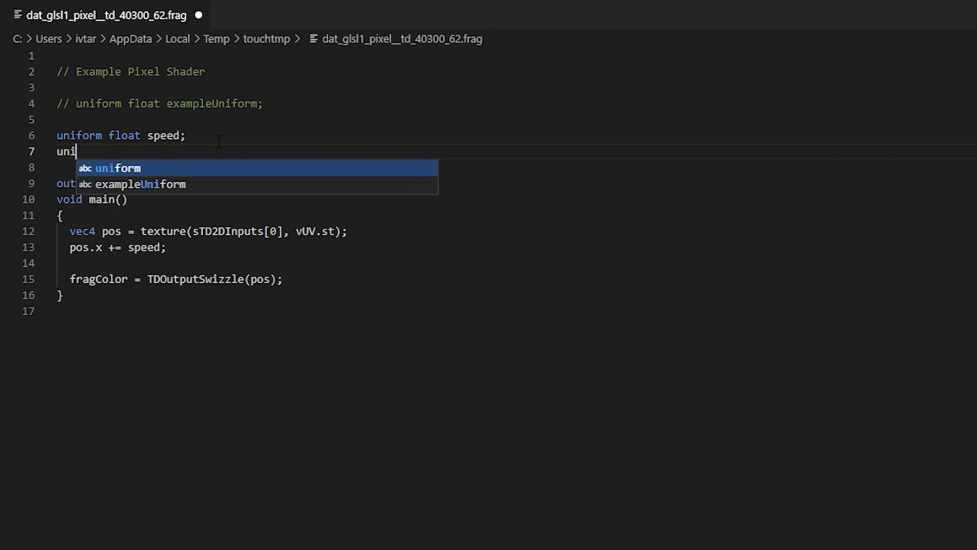
pyautogui.write('form vec2')
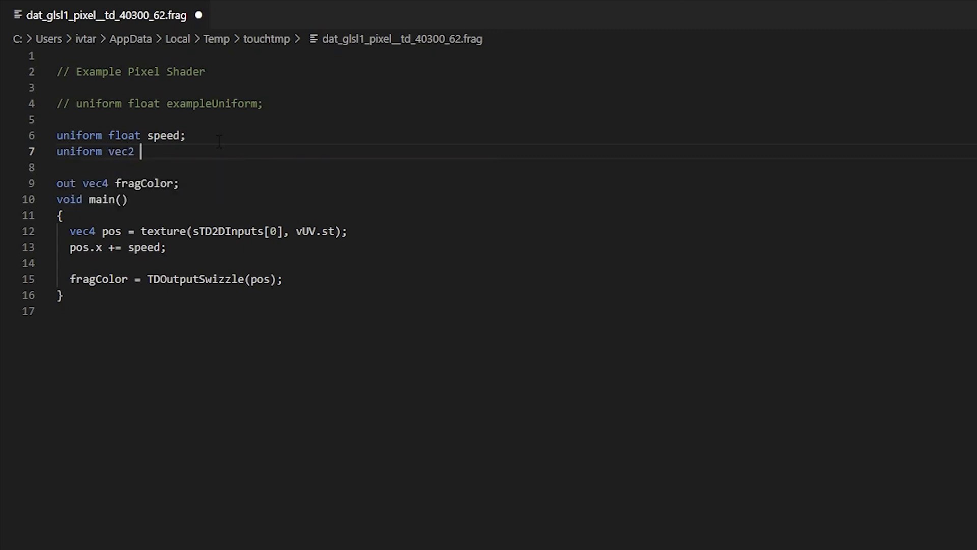
pyautogui.write('dir;')
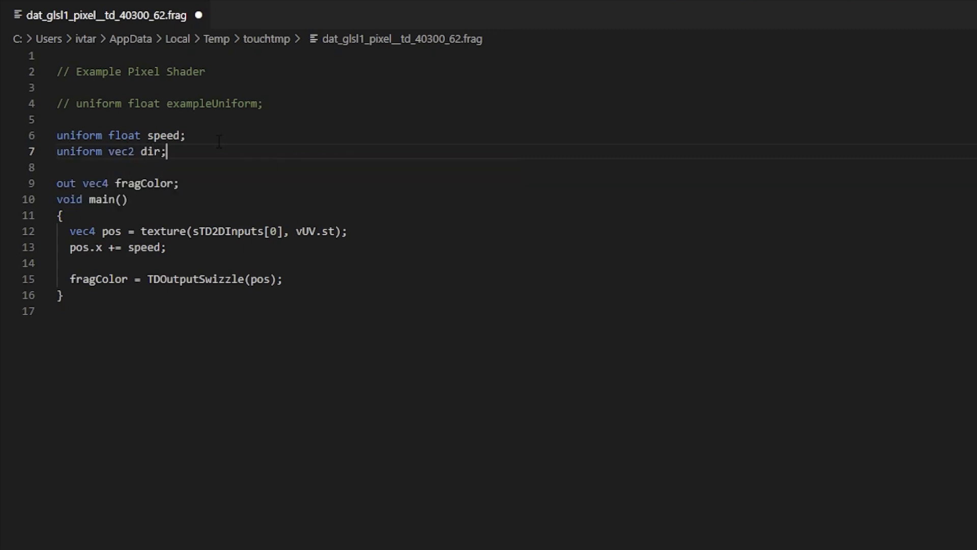
# - Add 'vec2 vel = speed * dir;' and add vel to the position instead of speed
pyautogui.press('Enter')
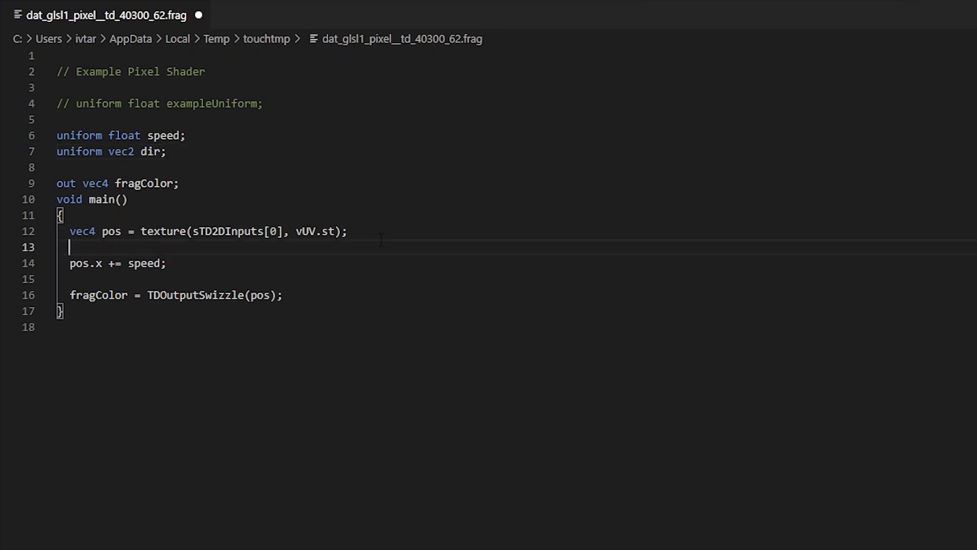
pyautogui.write('vec2 vel =')
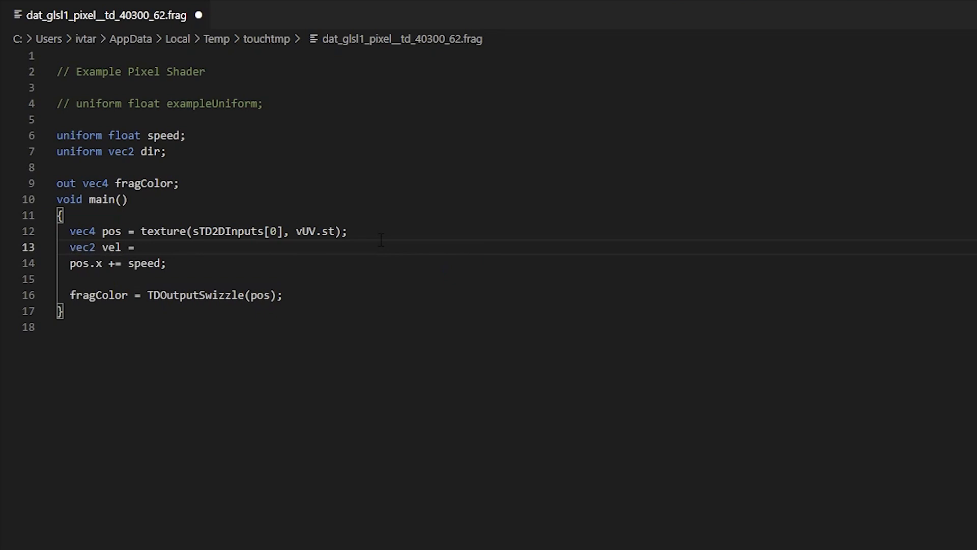
pyautogui.write('speed *')
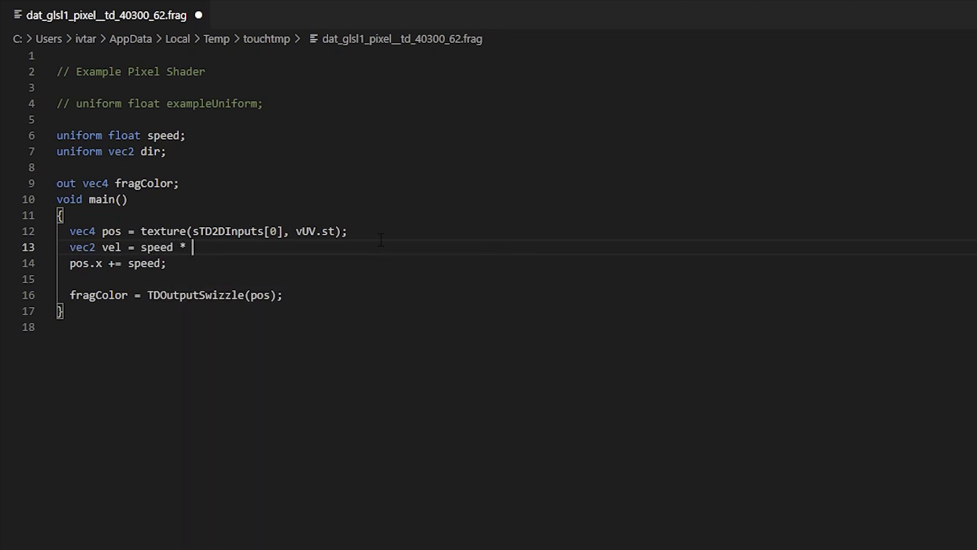
pyautogui.write('dir;')
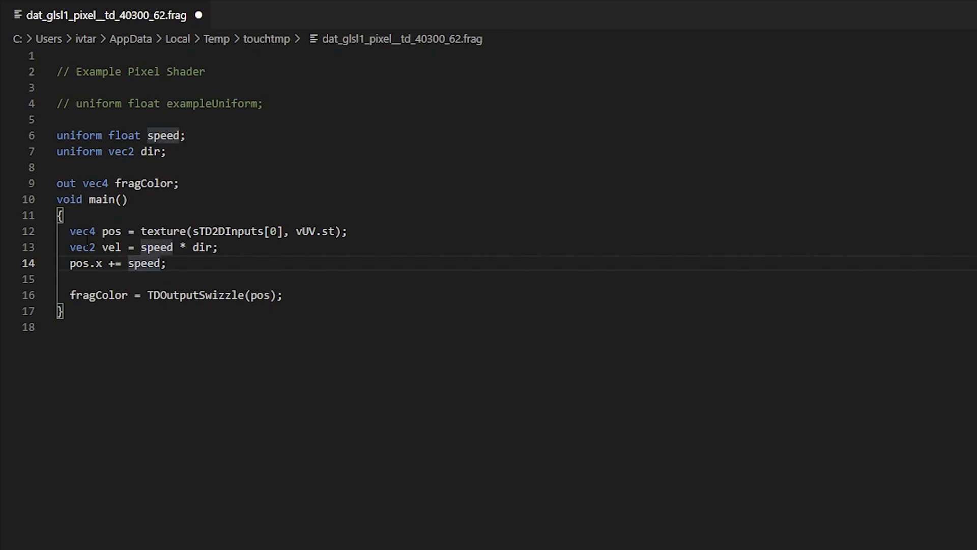
pyautogui.doubleClick(145, 264)
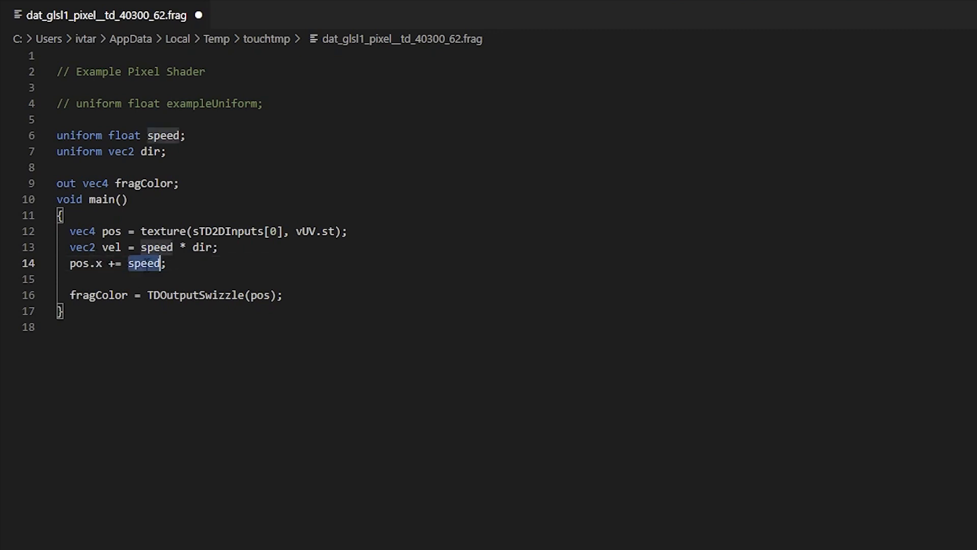
pyautogui.write('vel')
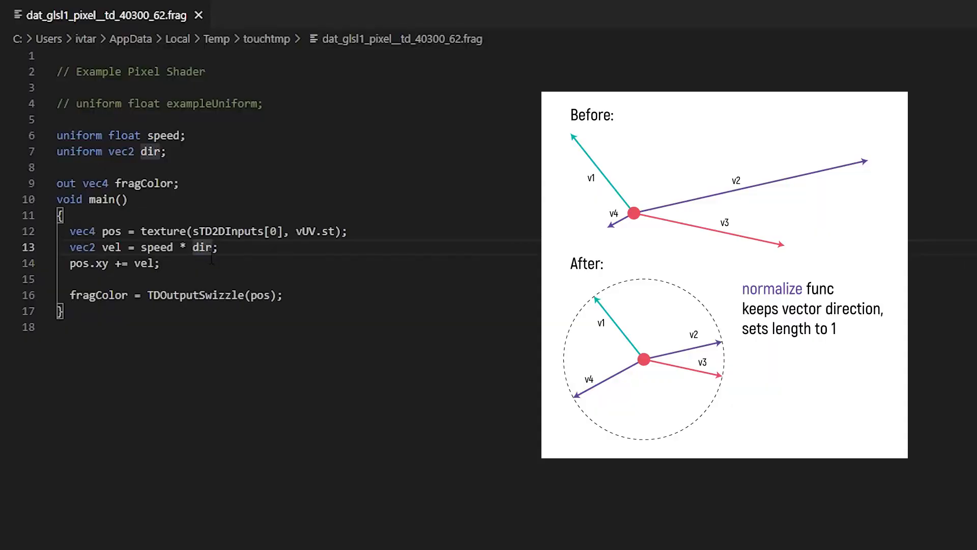
# - Wrap dir in normalize() inside the vel calculation
pyautogui.write('normalize')
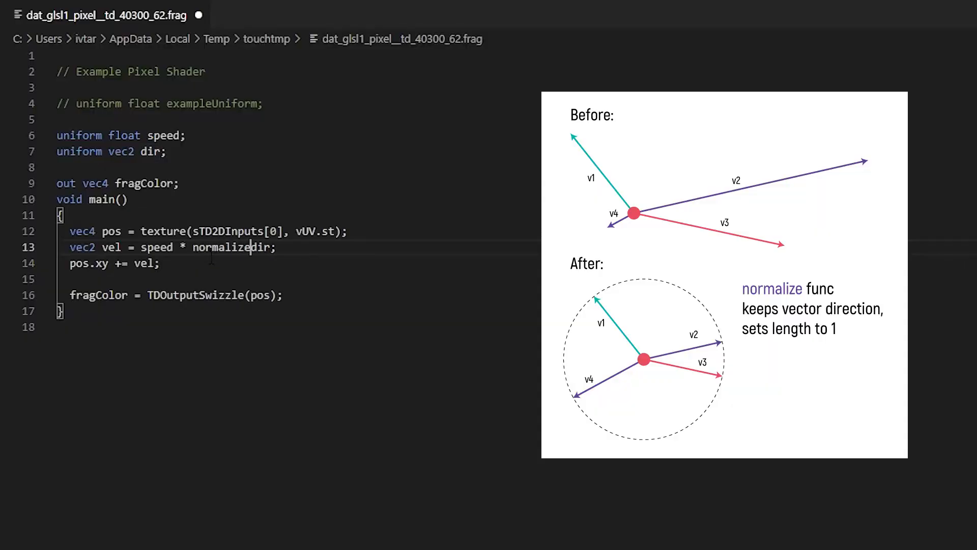
pyautogui.write('(dir)')
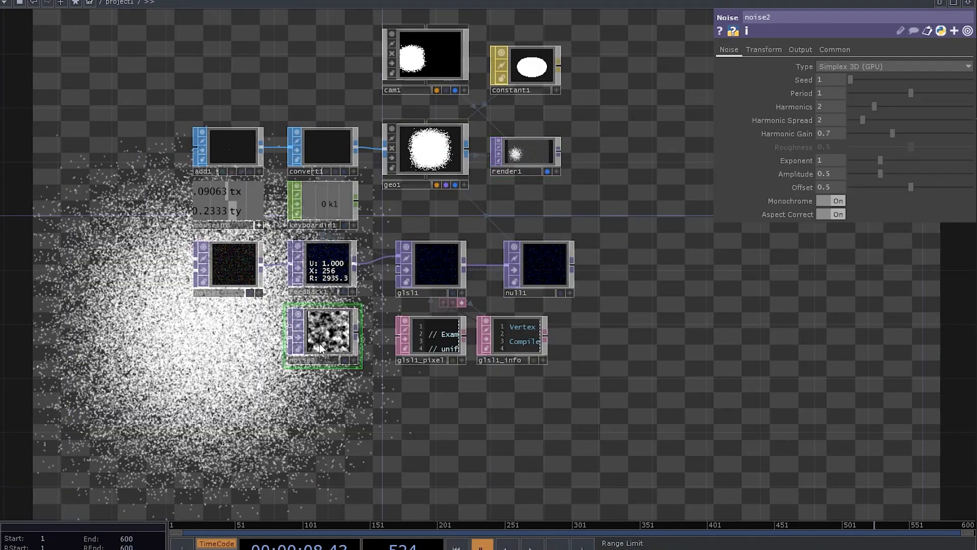
# - Wire noise2's output into glsl1's second input and review the Noise parameter pages
pyautogui.moveTo(321, 334); pyautogui.dragTo(399, 275)
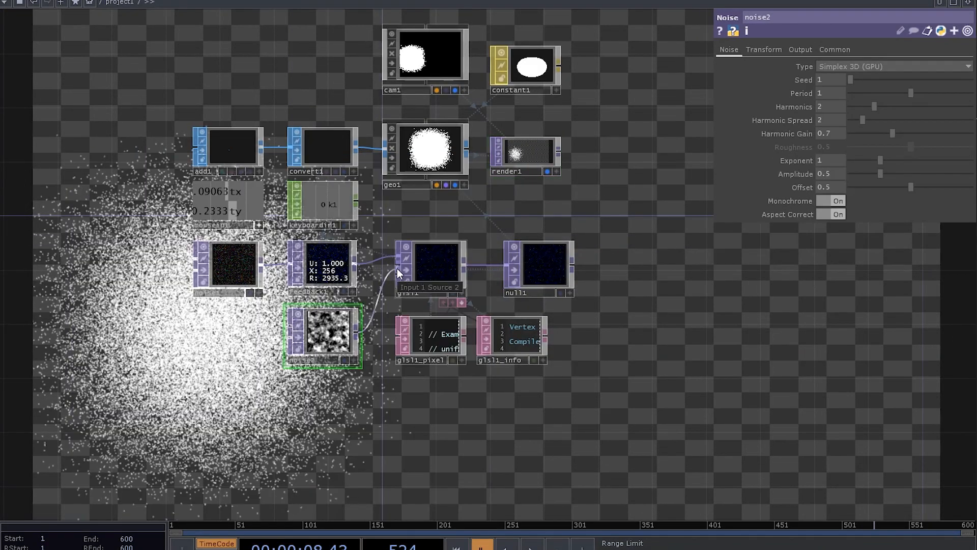
pyautogui.click(834, 49)
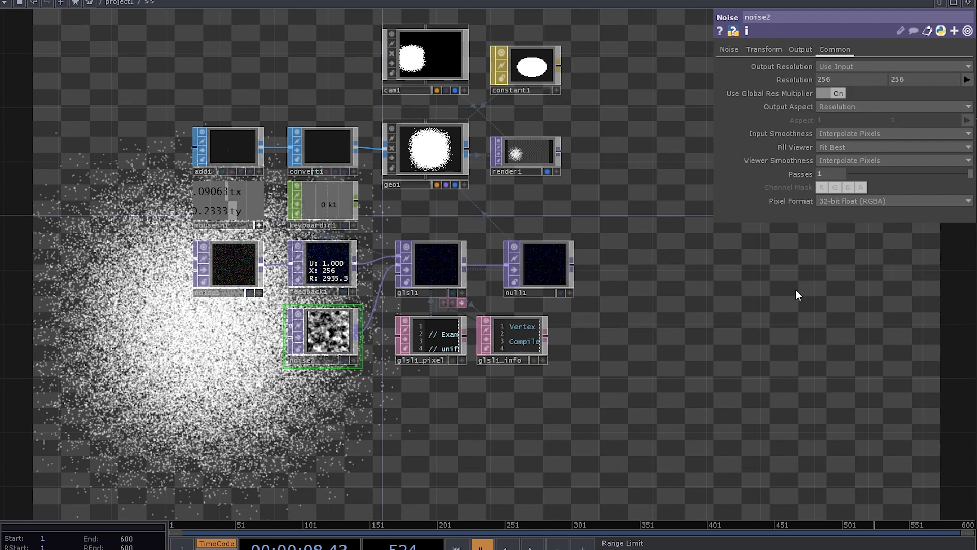
pyautogui.click(728, 49)
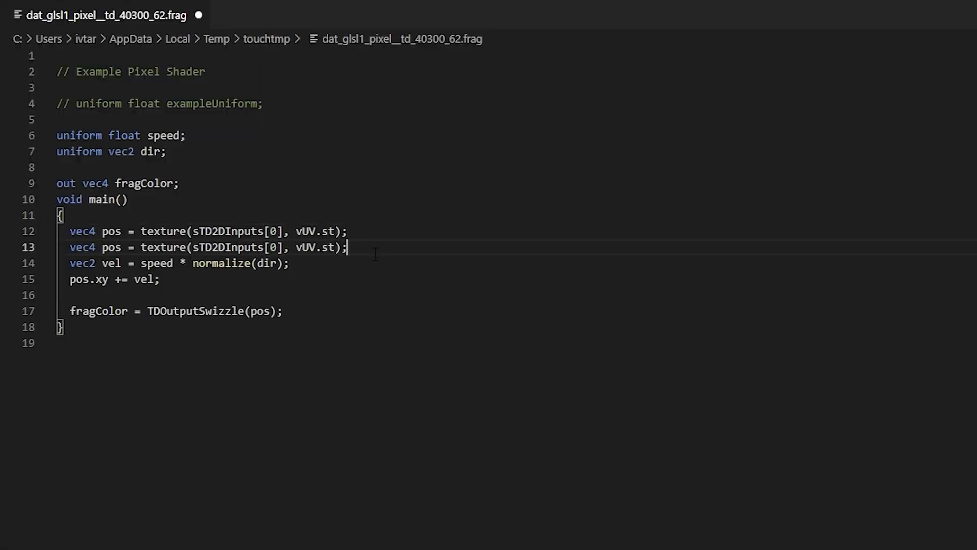
# - Sample input two as 'vec4 factor = texture(sTD2DInputs[1], vUV.st);' and scale vel by factor.r
pyautogui.press('Enter')
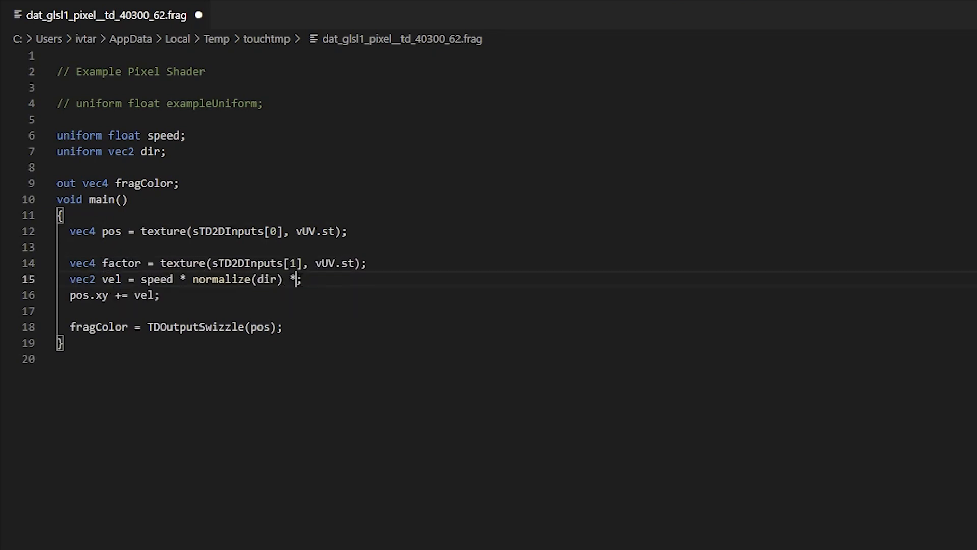
pyautogui.write('r')
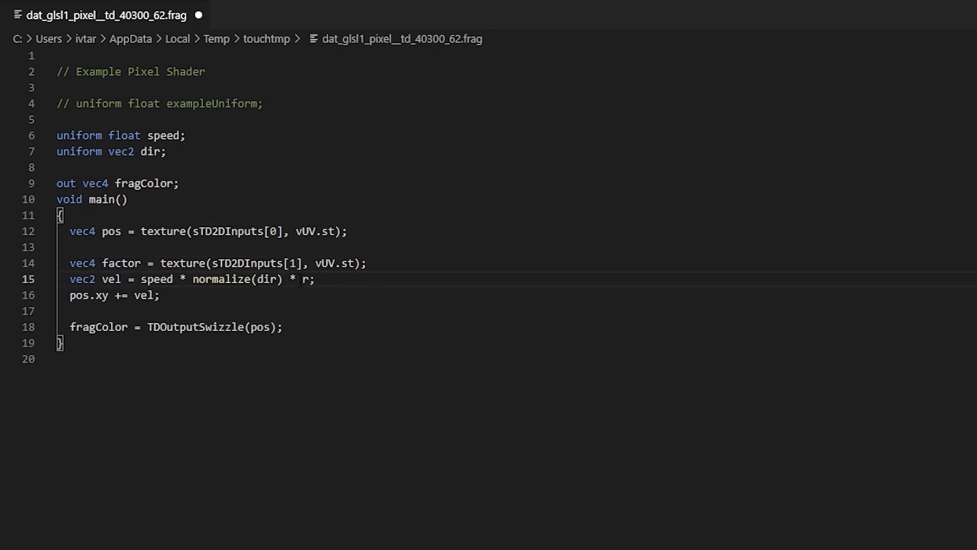
pyautogui.write('factor.')
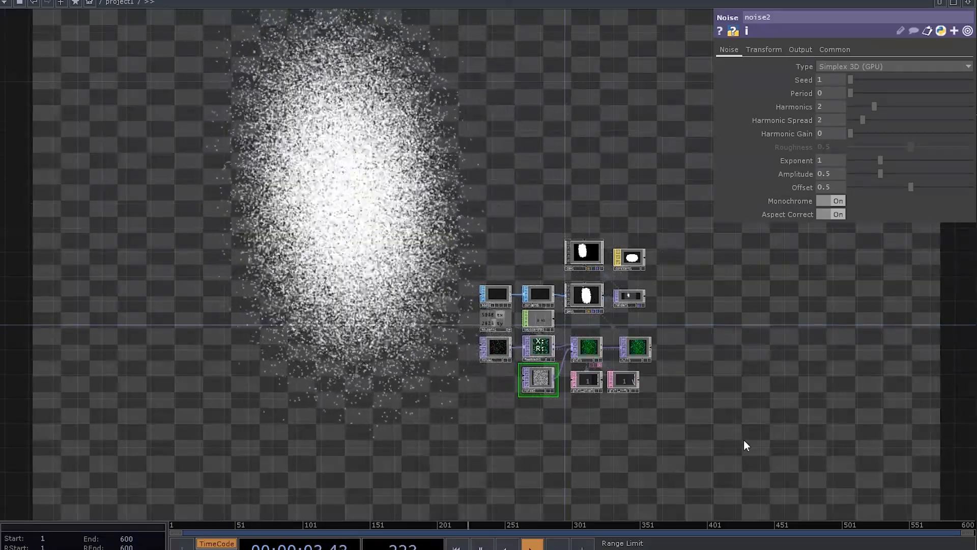
# - Inspect the noise-scaled particle cloud, then return to the shader to add blank lines
pyautogui.click(763, 50)
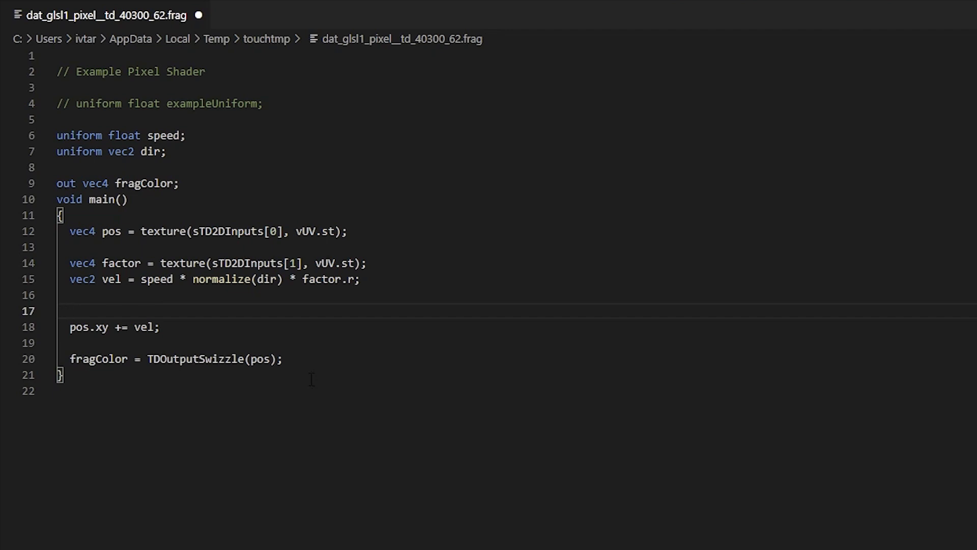
pyautogui.moveTo(287, 371)
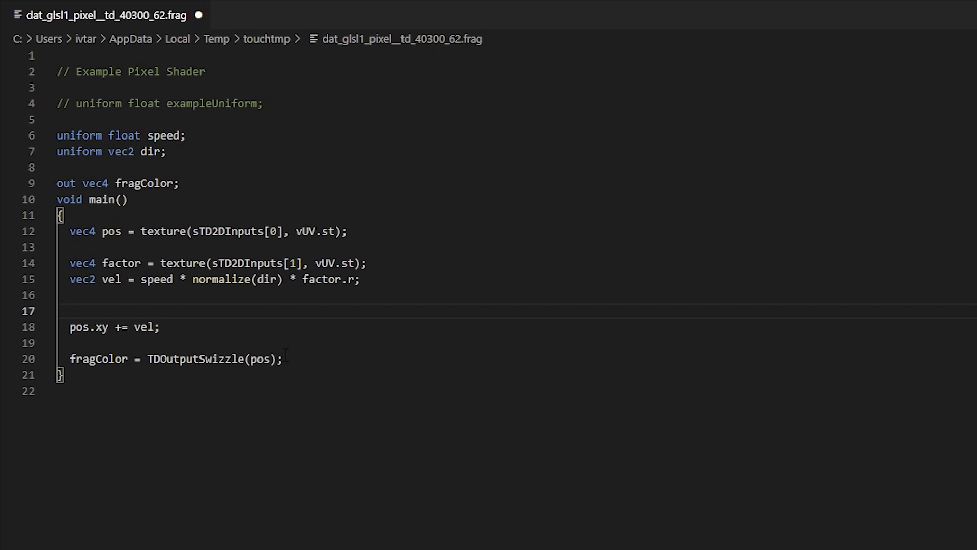
# - Add 'vec2 vel2 = speed * normalize(pos.xy) * factor.r;' and move pos.xy by vel2
pyautogui.write('vec2')
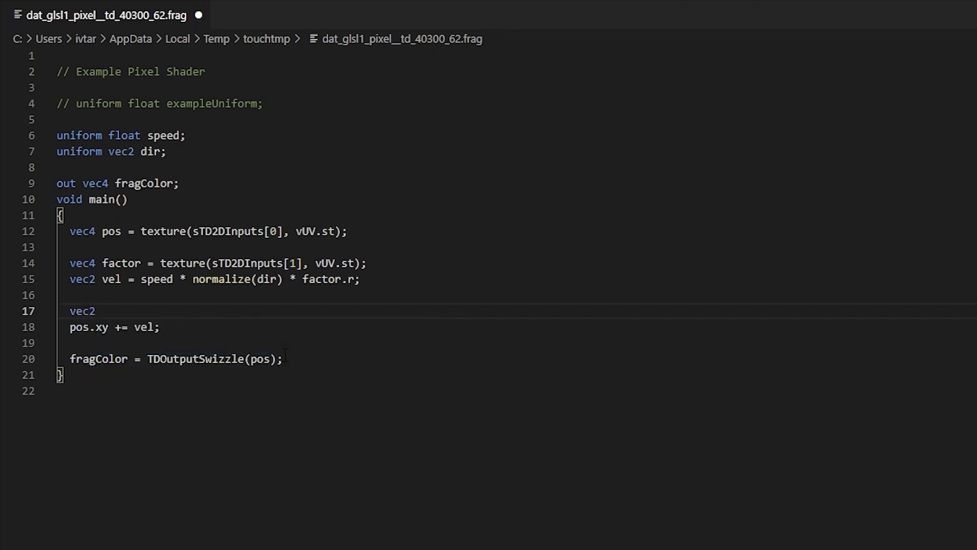
pyautogui.write('vecl2')
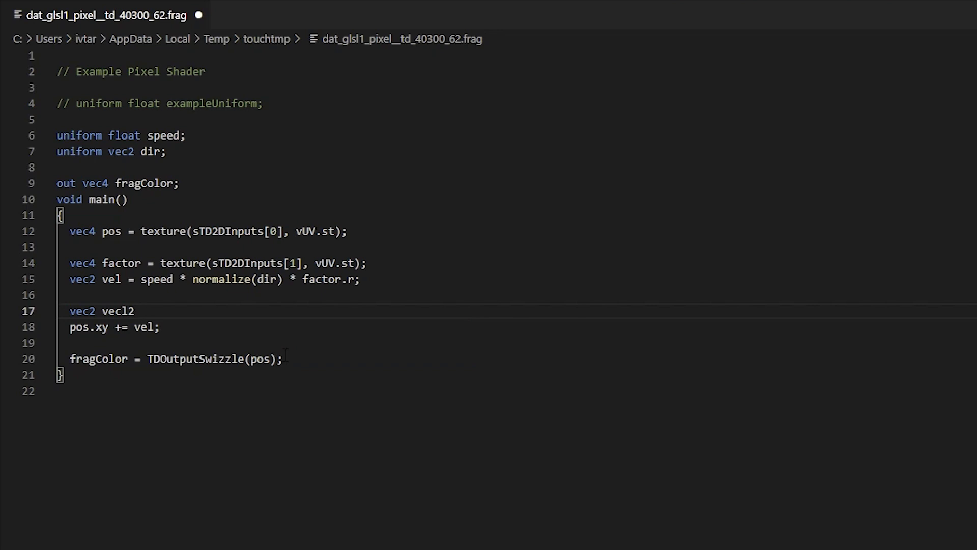
pyautogui.write('= speed *')
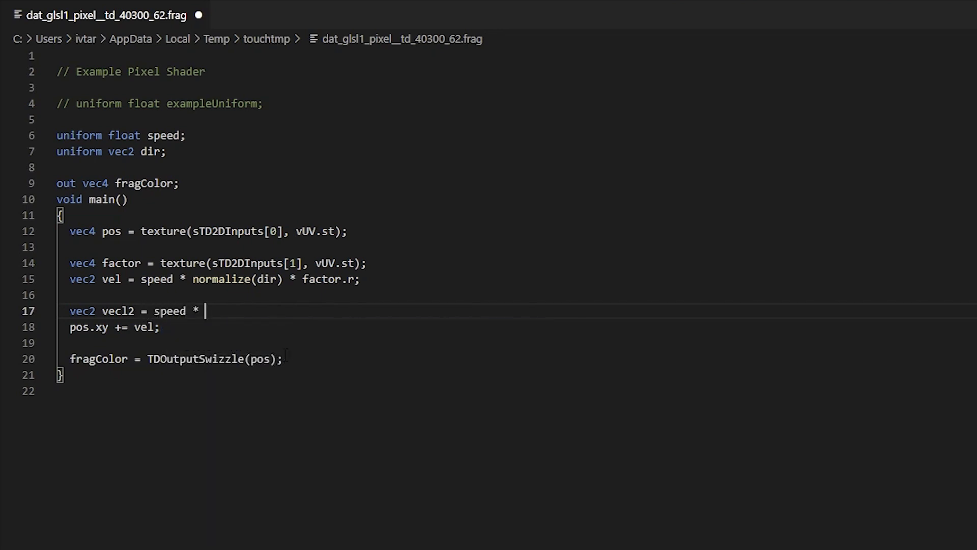
pyautogui.write('normalize(po')
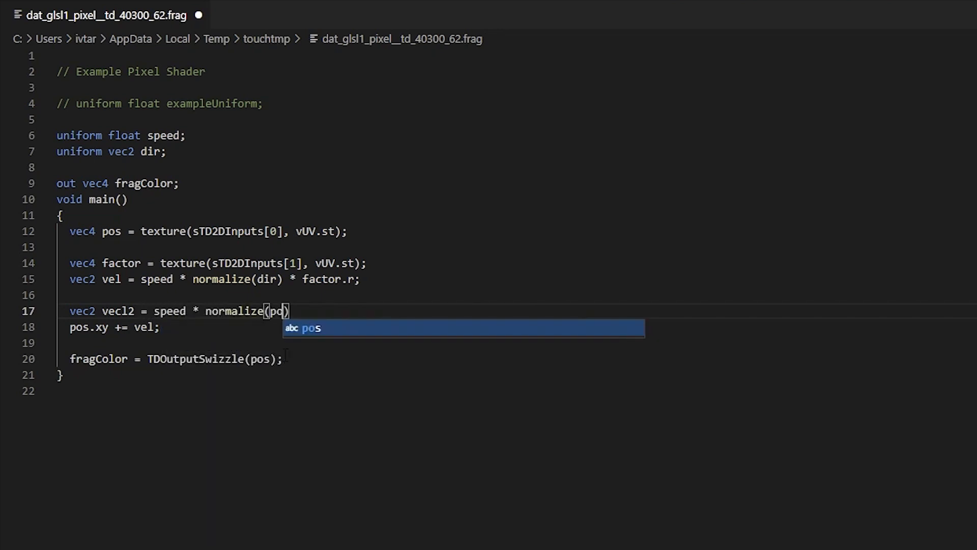
pyautogui.write('s.xy) * factor.r;')
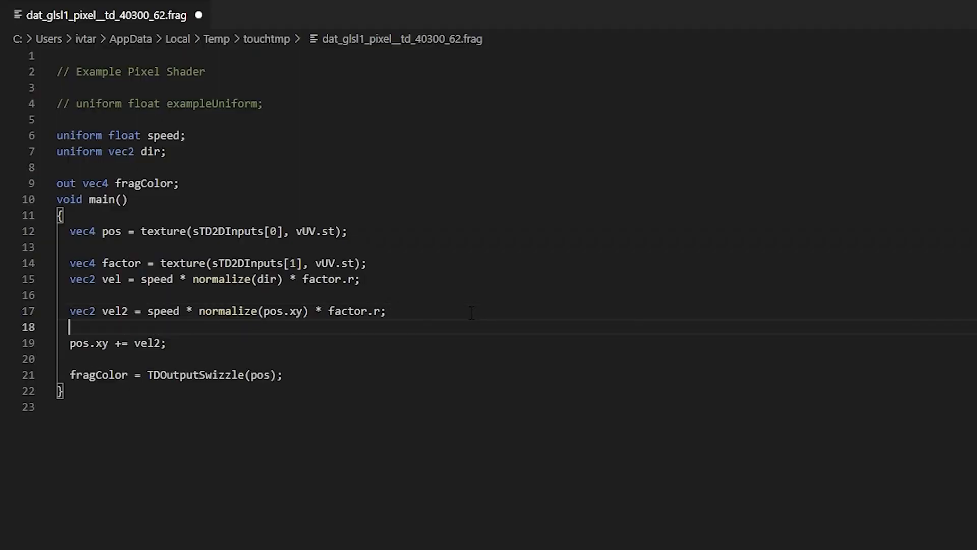
# - Add 'vec2 vel3 = speed * vec2(-pos.y, pos.x);' and move pos.xy by vel3
pyautogui.write('vec2 vel')
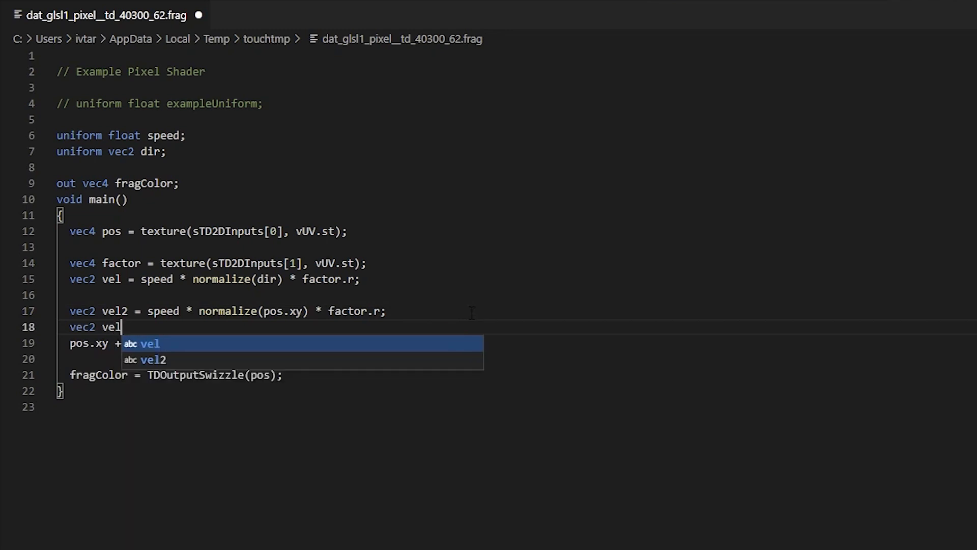
pyautogui.write('3 =')
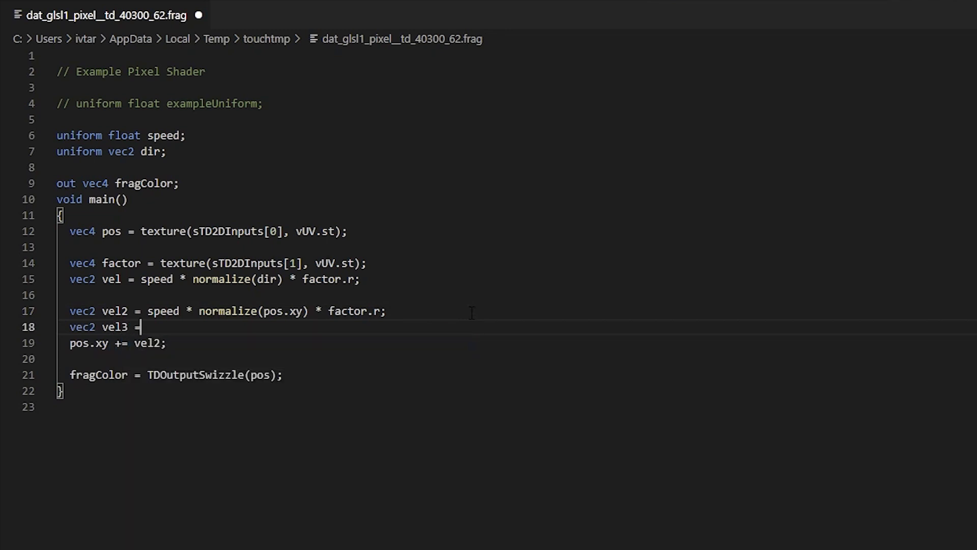
pyautogui.write('speed *')
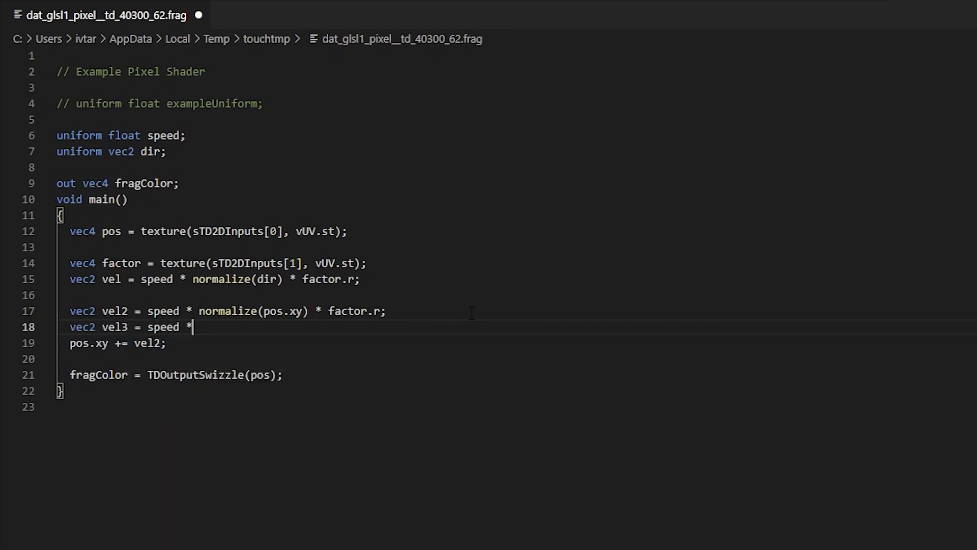
pyautogui.write('vec2')
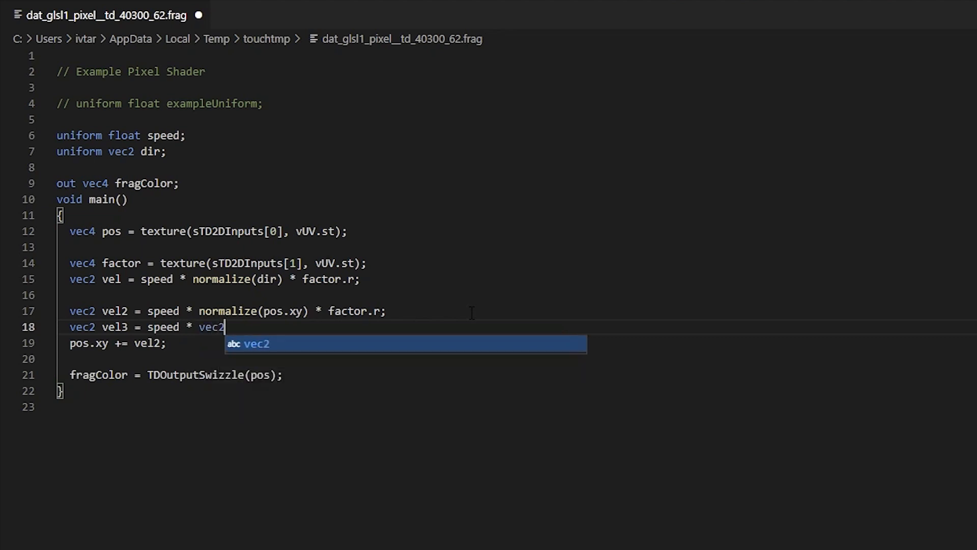
pyautogui.write('(-pos.')
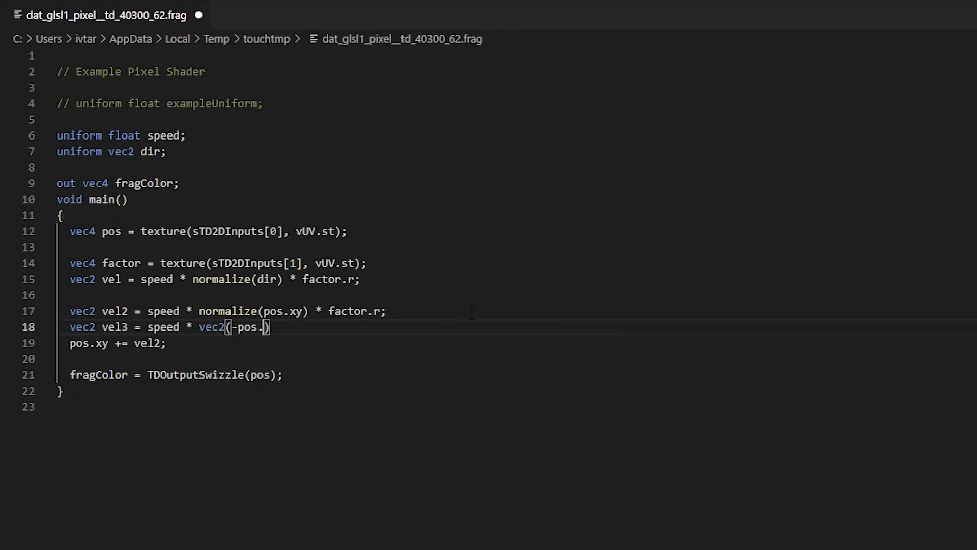
pyautogui.write('y, pos.x')
pyautogui.click(118, 343)
pyautogui.write('3')
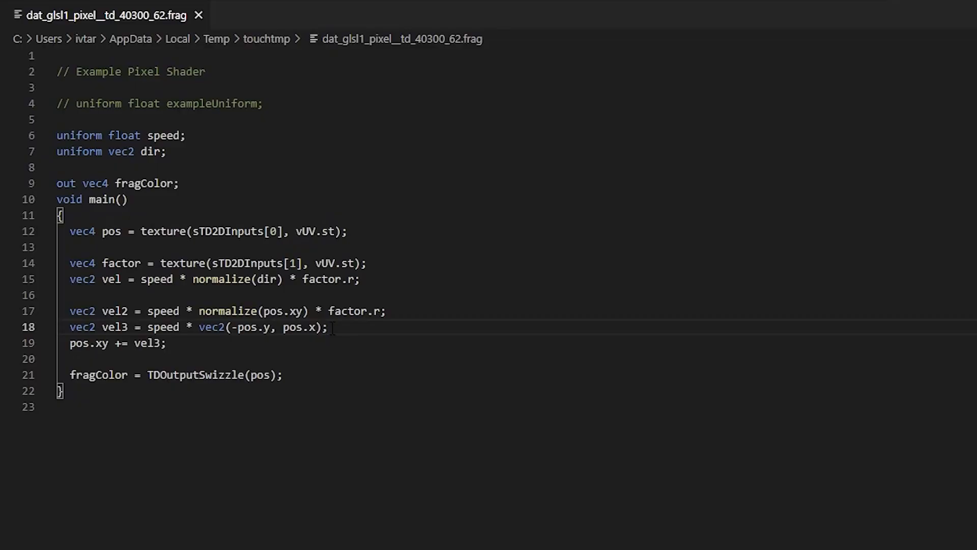
# - Declare 'vec2 velTotal = vel;' and make pos.xy add velTotal
pyautogui.write('vec2 vel')
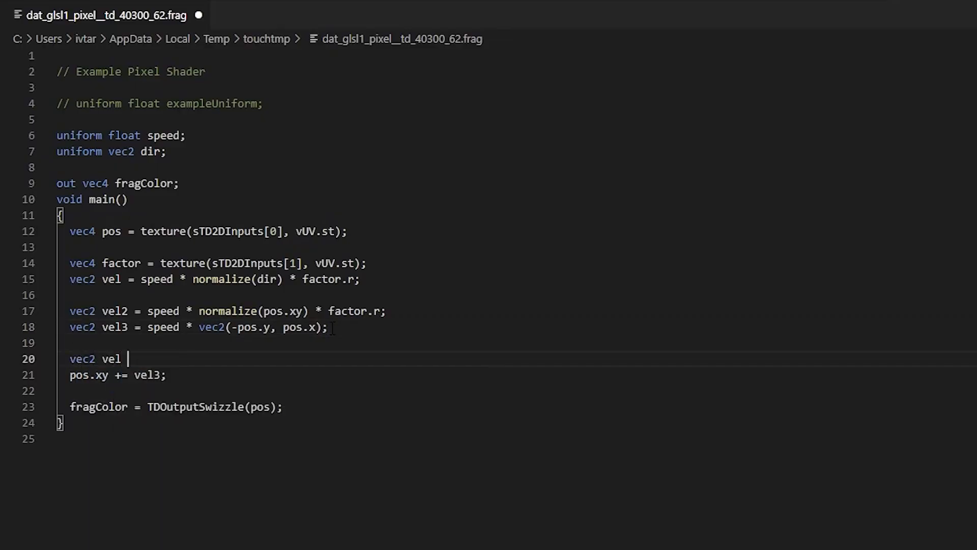
pyautogui.write('Total = vel')
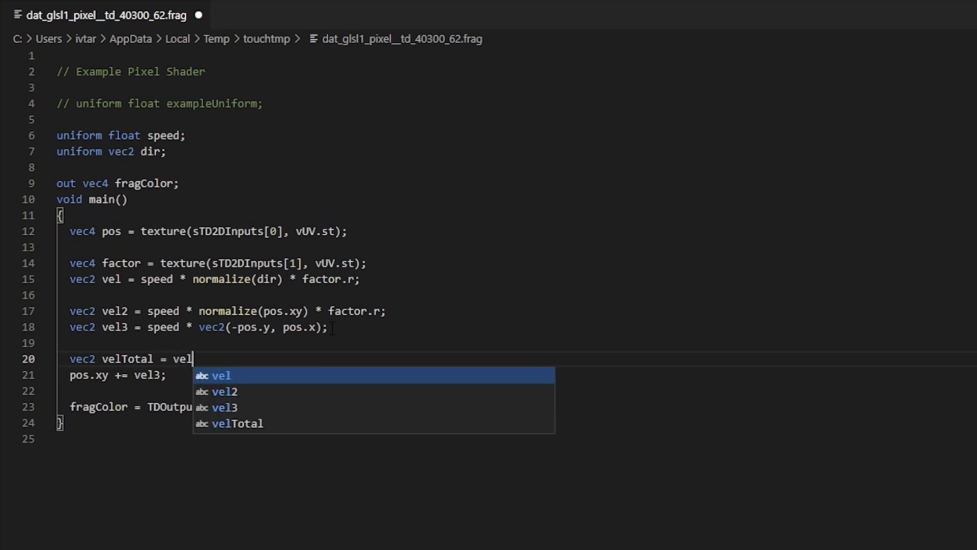
pyautogui.write('1 + vec2')
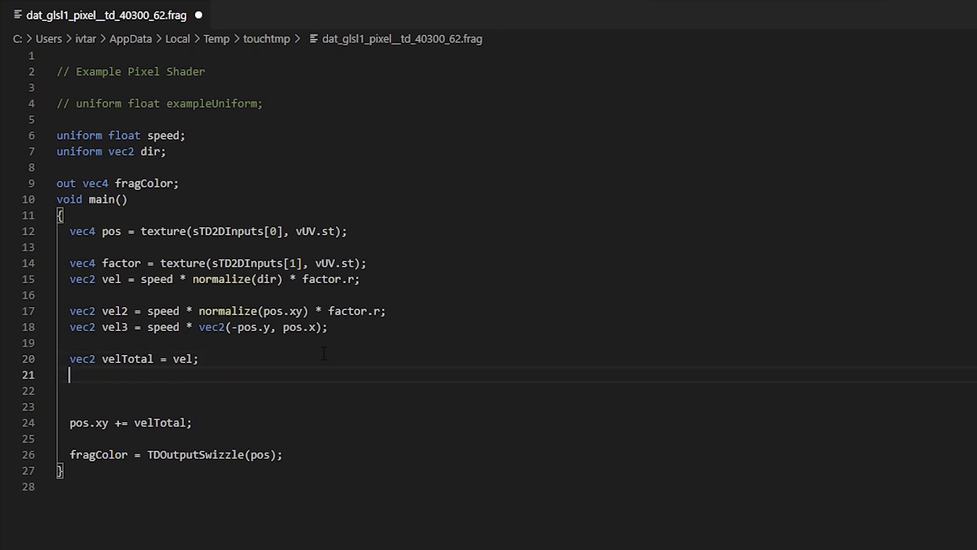
pyautogui.write('if (dis')
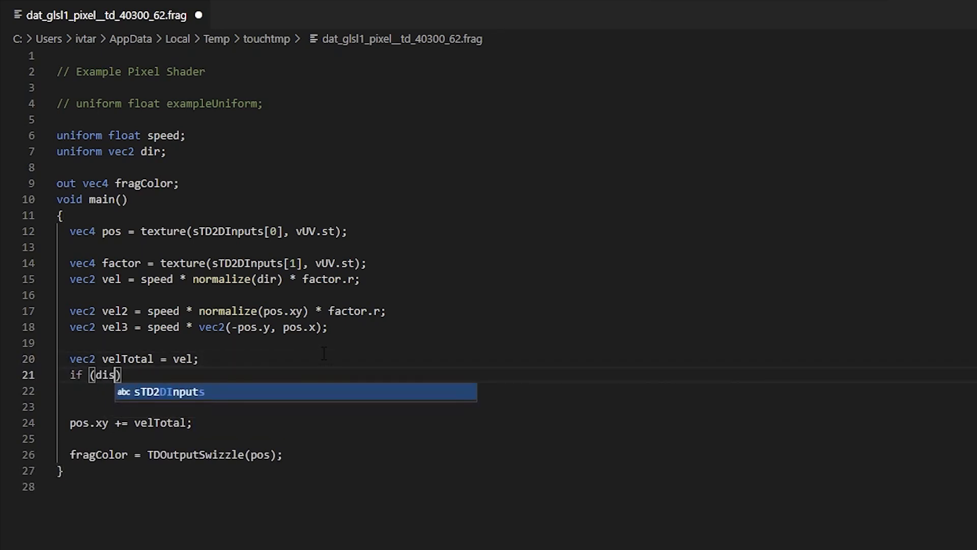
pyautogui.write('tance')
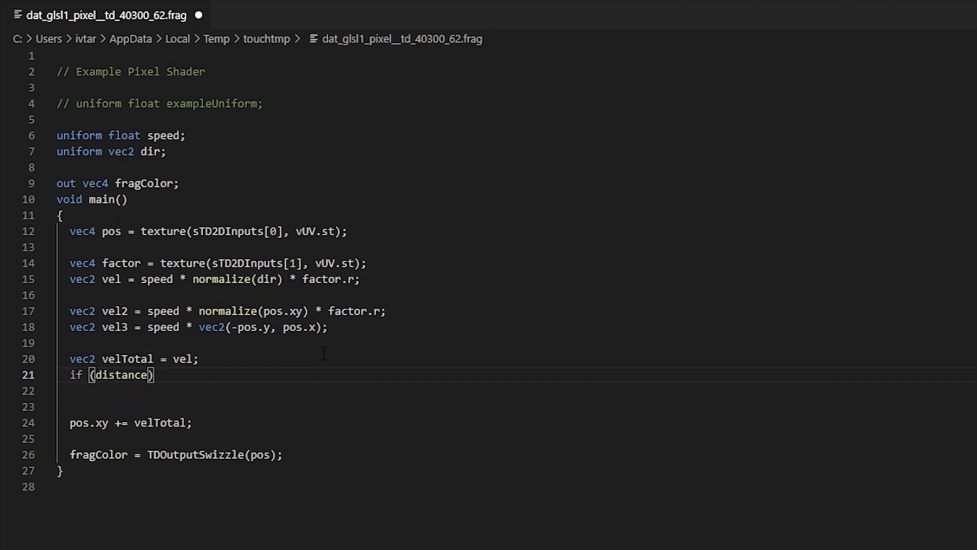
pyautogui.write('pos.xy, vec2(0')
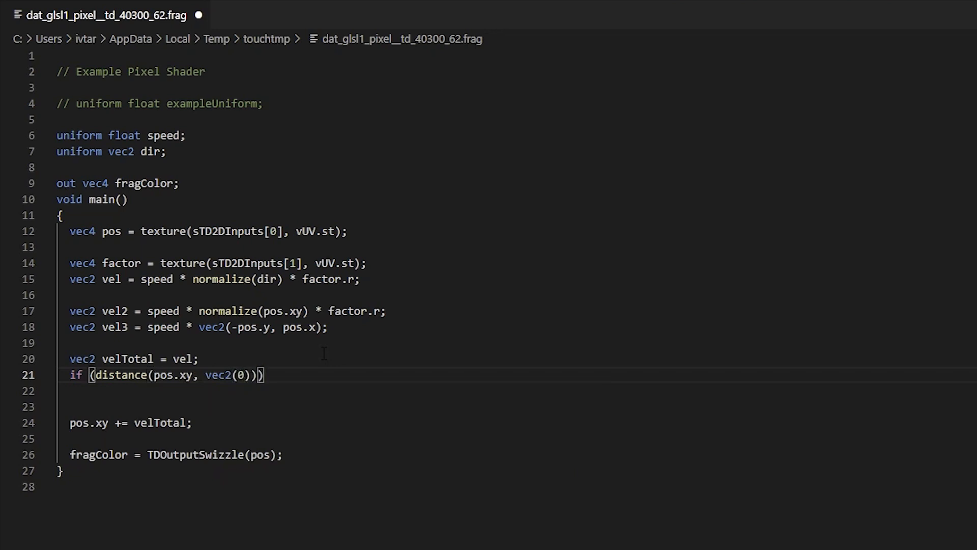
pyautogui.write('< .5')
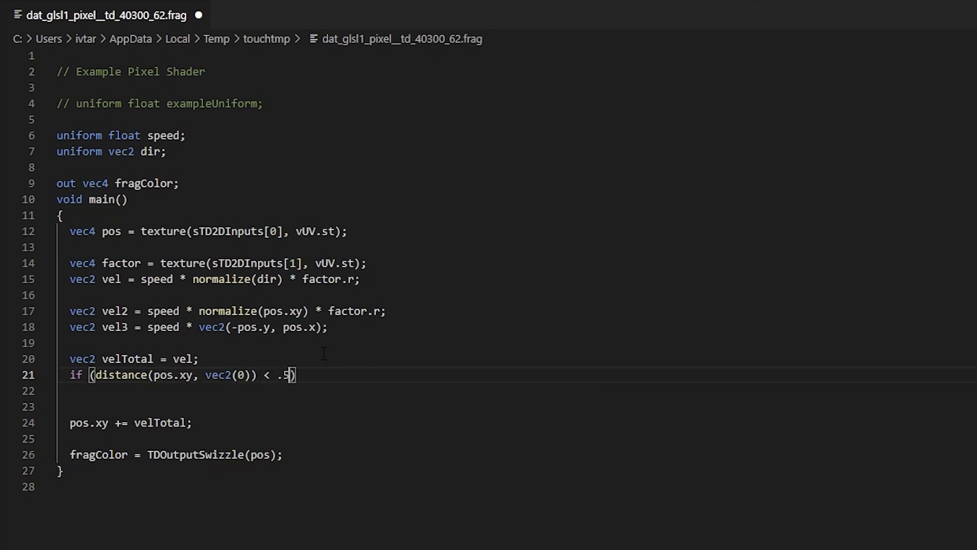
pyautogui.write('{')
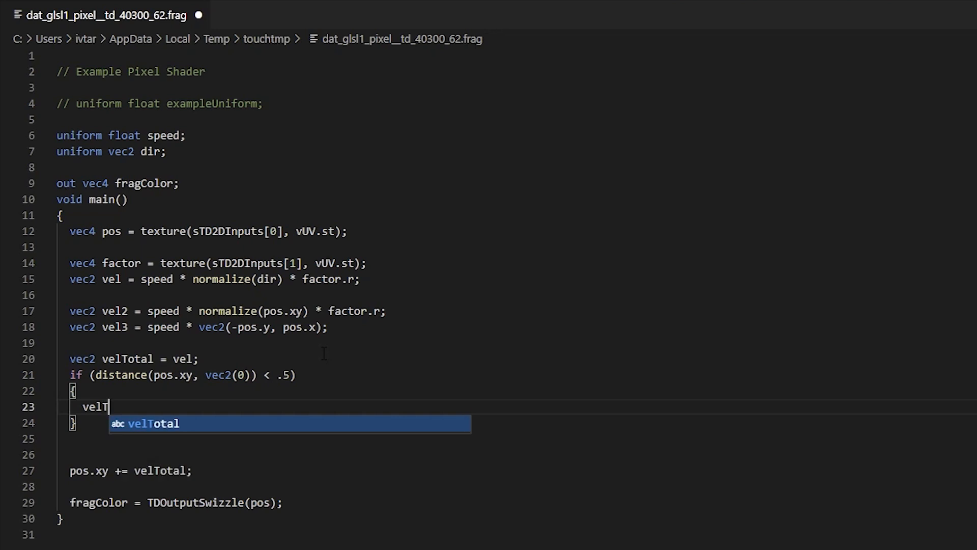
pyautogui.write('otal +=')
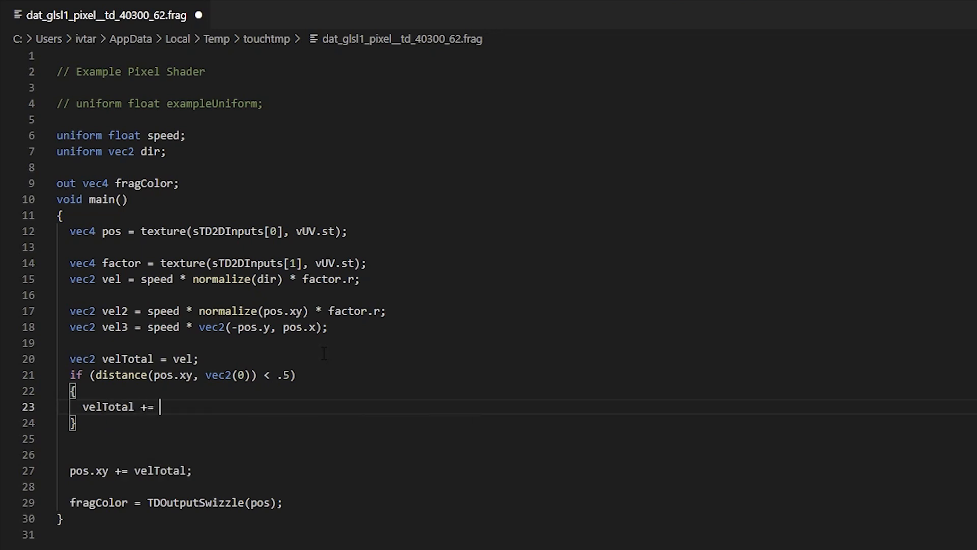
pyautogui.write('vel2')
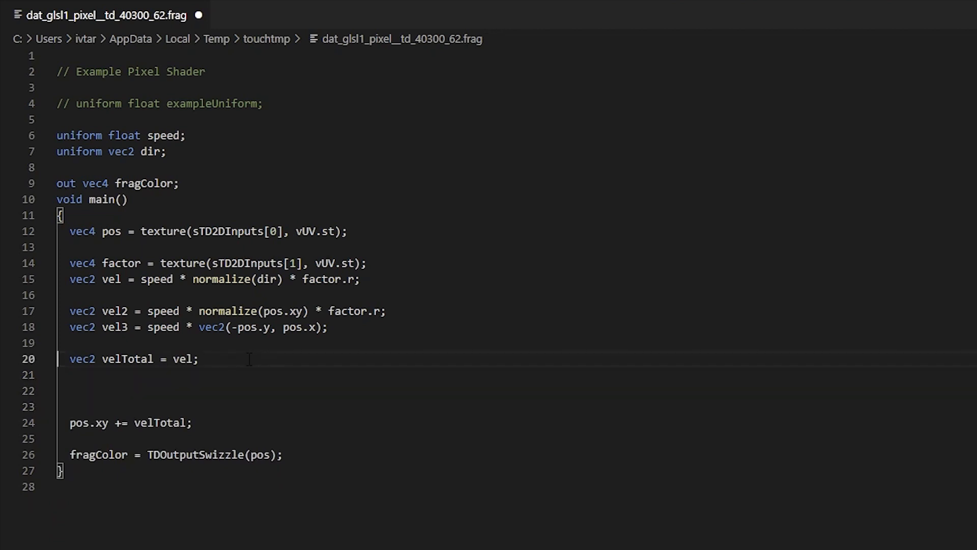
# - Add 'float dist = distance(pos.xy, vec2(0));' and set velTotal to mix(vel3, vel, sin(dist))
pyautogui.write('float dist = distance(pos.xy, vec2(0));')
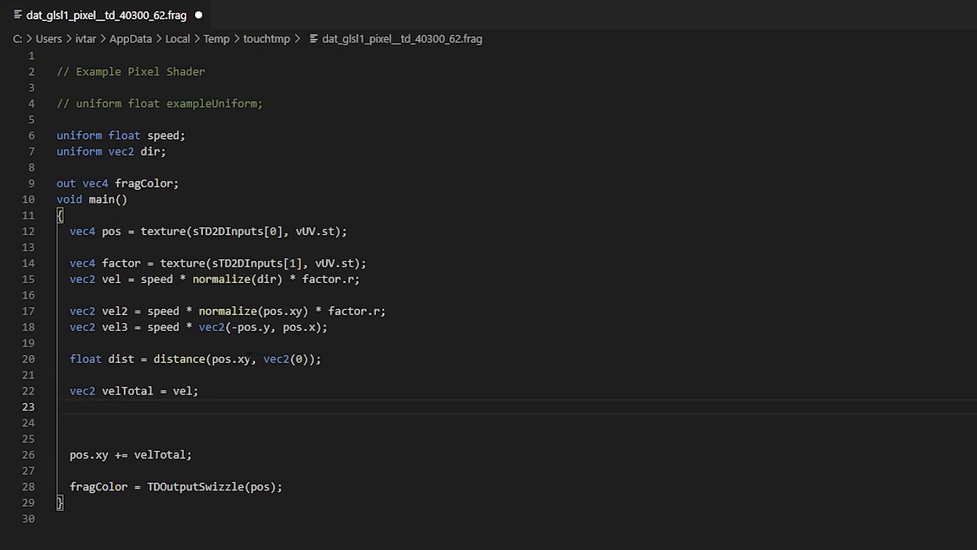
pyautogui.doubleClick(183, 390)
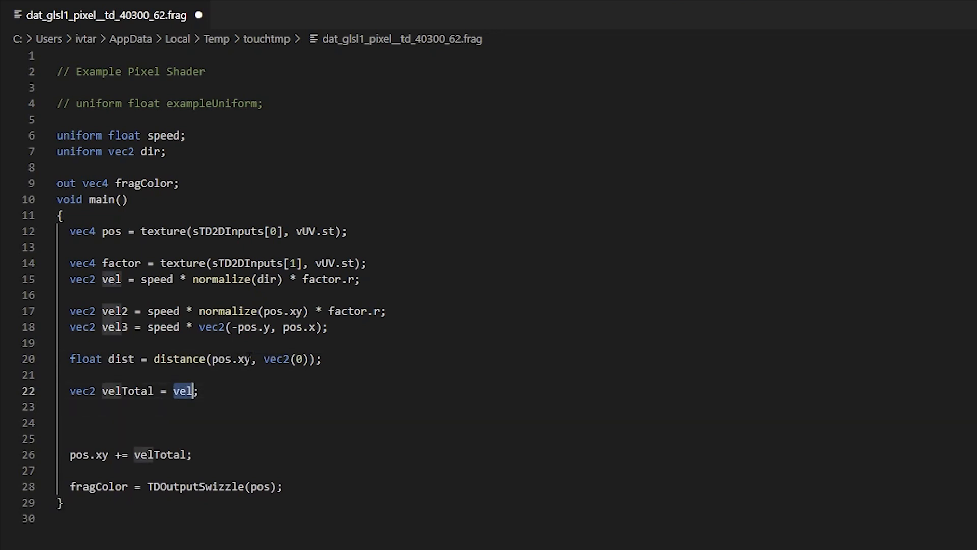
pyautogui.write('mix')
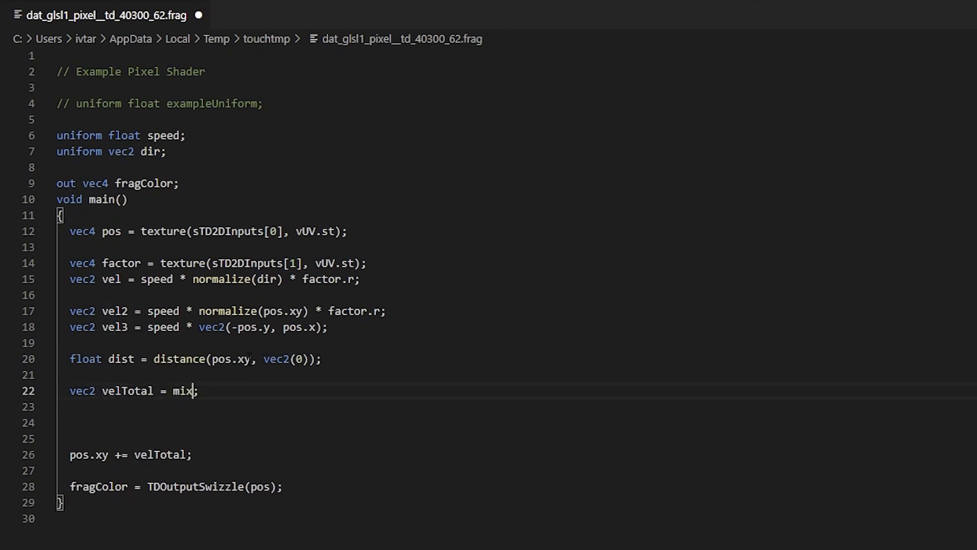
pyautogui.write('(vel3, ve')
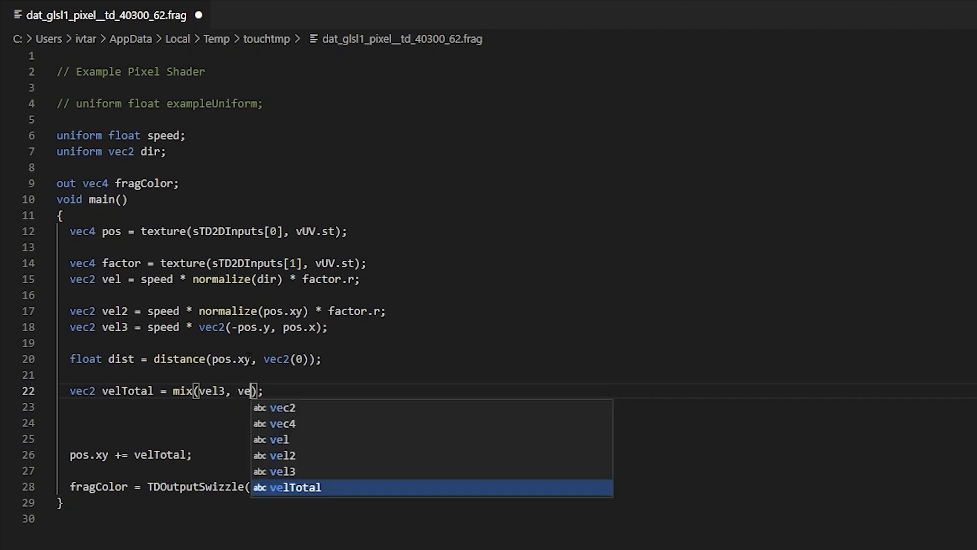
pyautogui.write(', di')
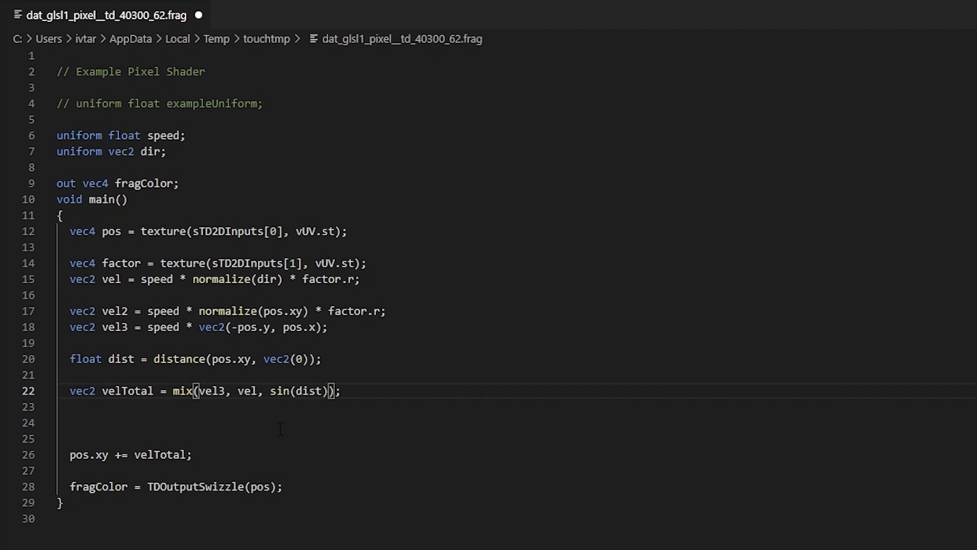
pyautogui.write('&')
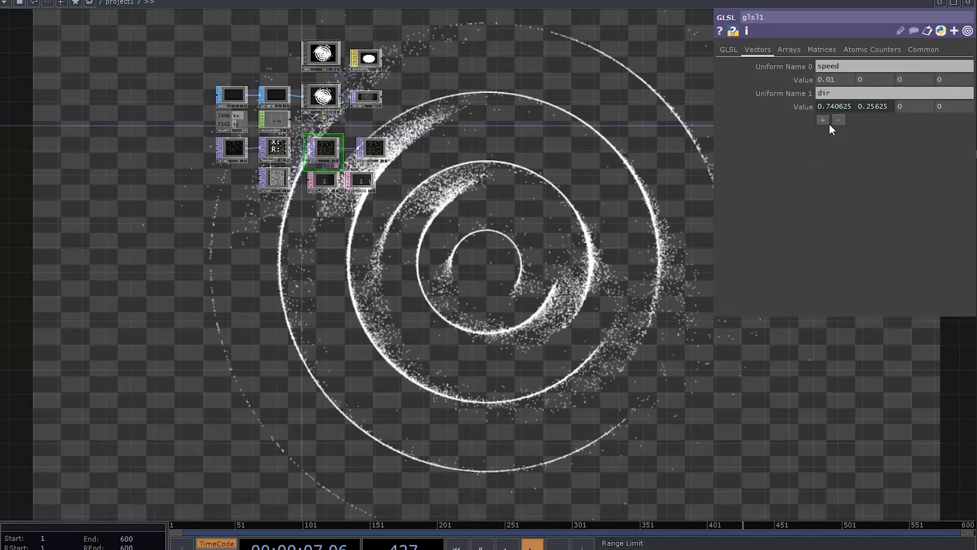
# - Add a third GLSL uniform 'sinFactor' and ladder its value to about 25
pyautogui.click(822, 120)
pyautogui.write('sinFactor')
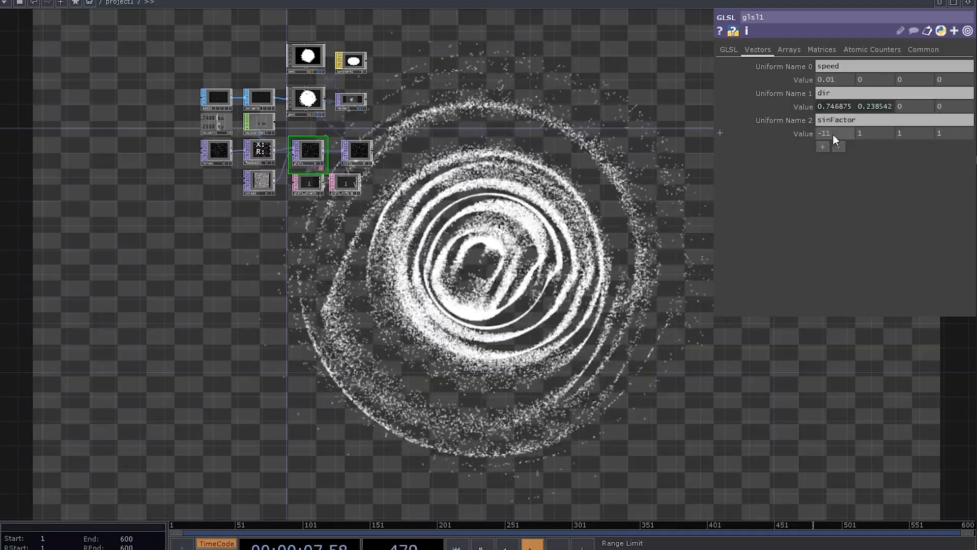
pyautogui.click(834, 133)
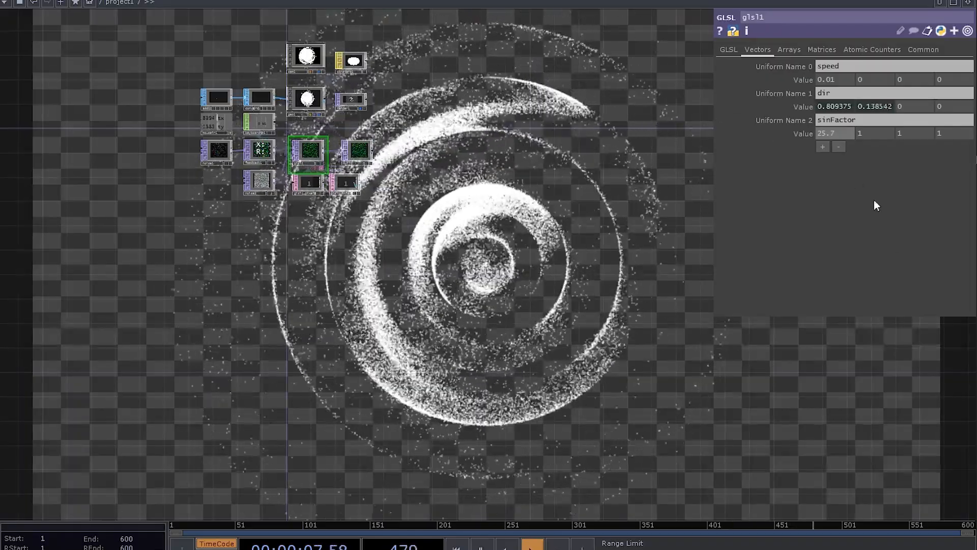
pyautogui.click(834, 106)
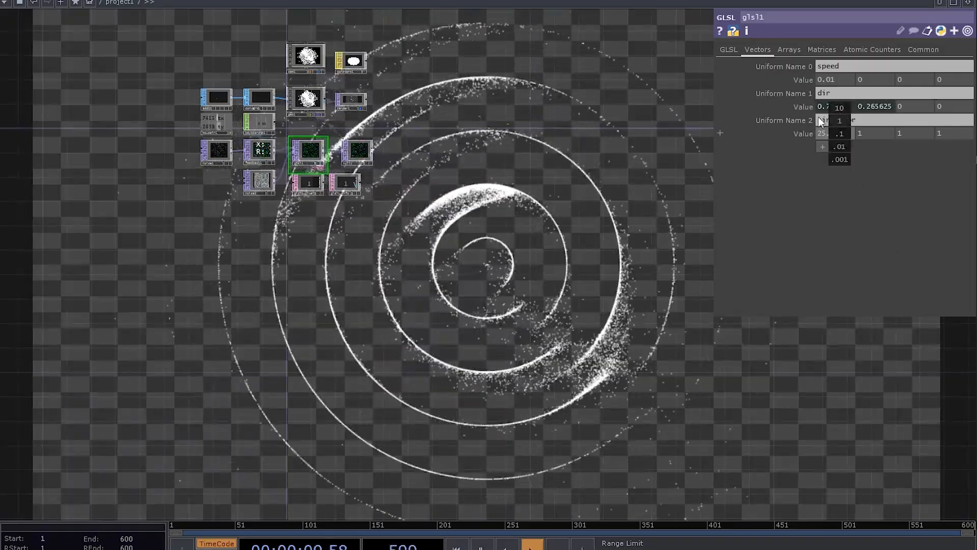